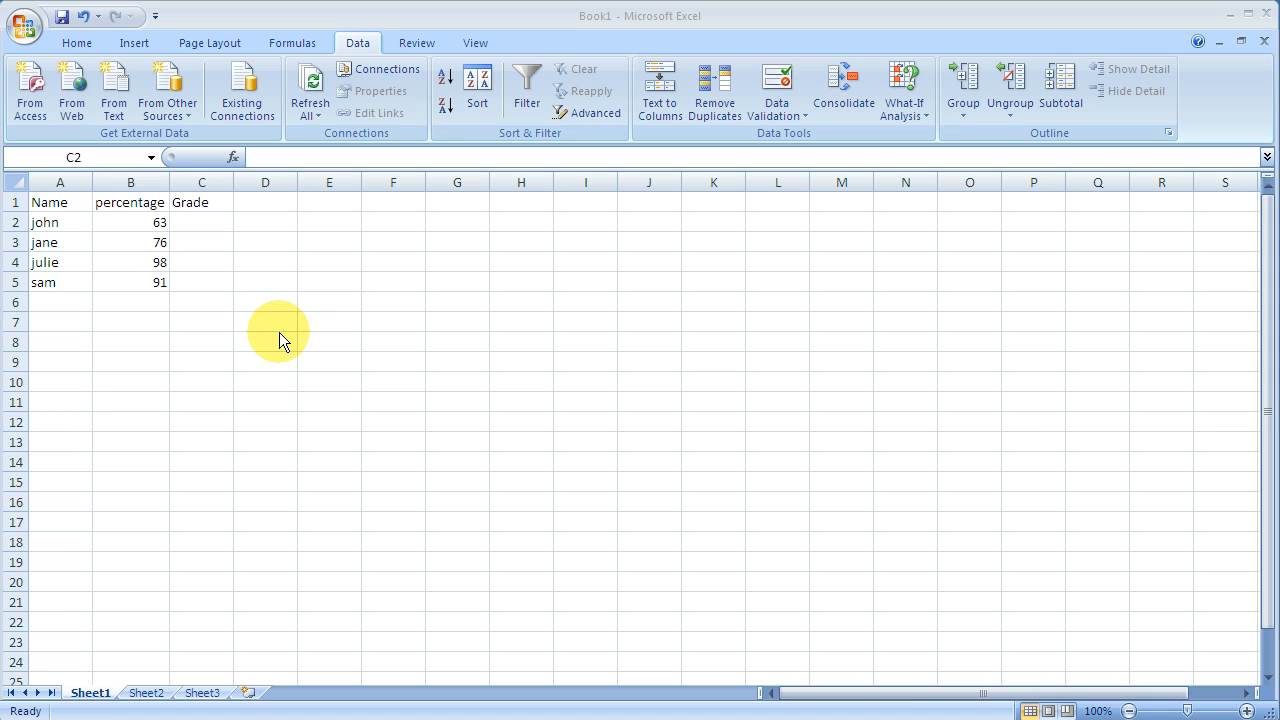
{"action": "mouse_move", "coordinate": [90, 246]}
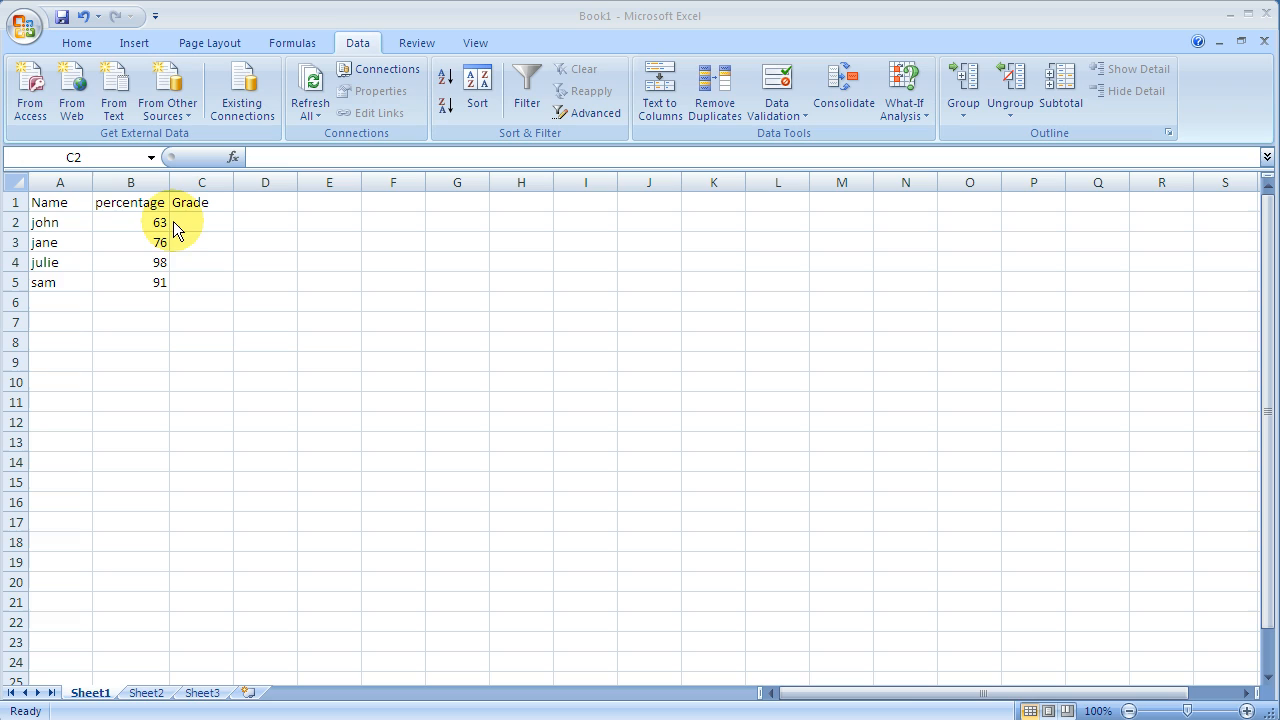
{"action": "mouse_move", "coordinate": [127, 235]}
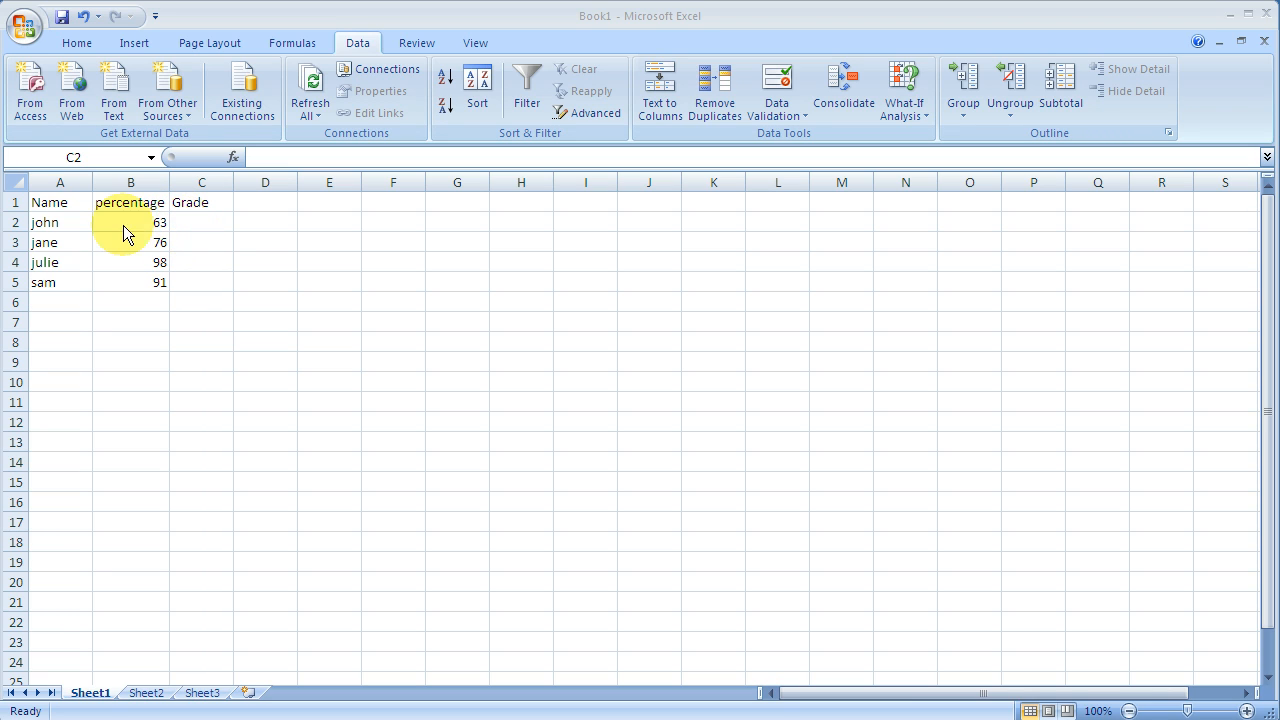
{"action": "mouse_move", "coordinate": [63, 298]}
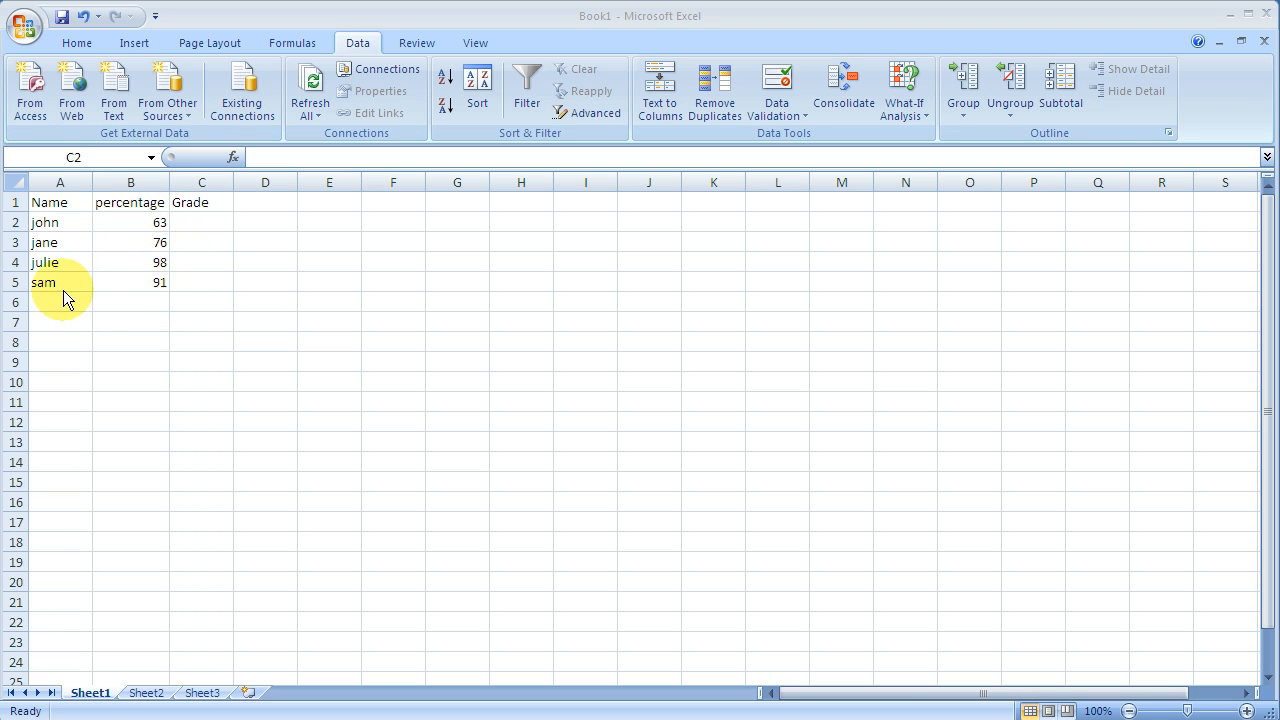
{"action": "mouse_move", "coordinate": [329, 202]}
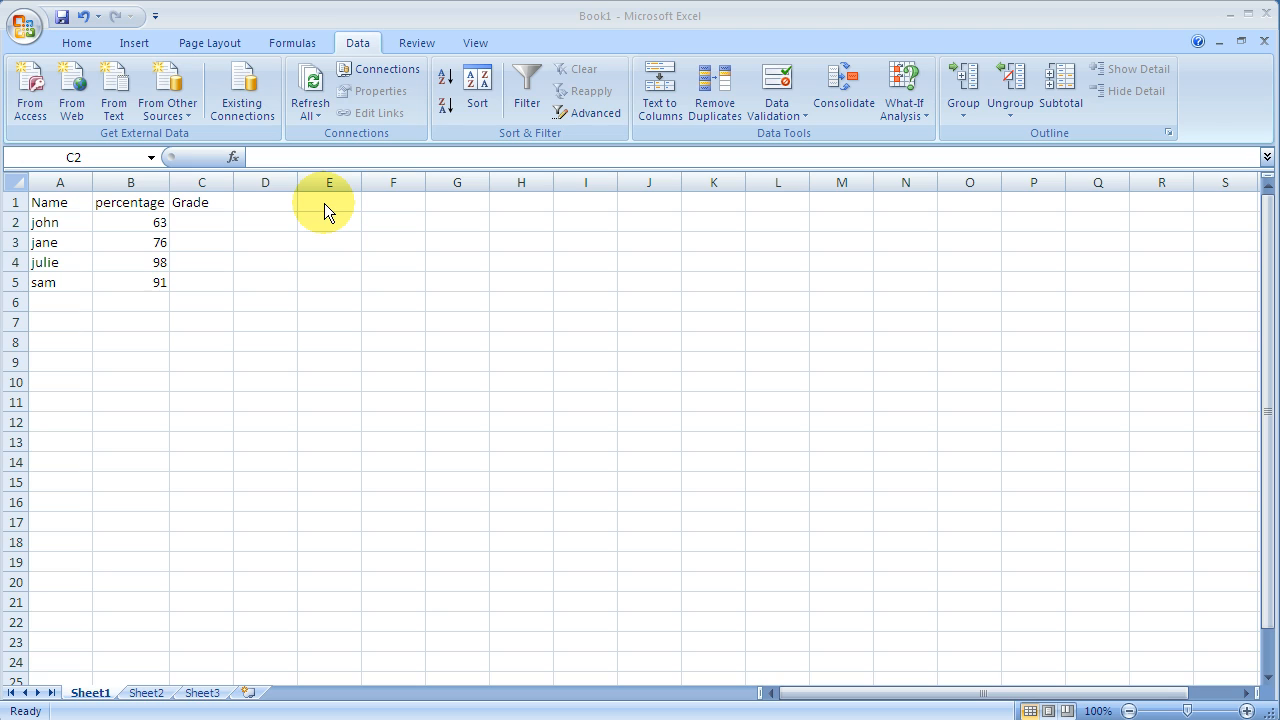
Paste the grade table at E1, then select C2 for the first grade.
{"action": "right_click", "coordinate": [329, 202]}
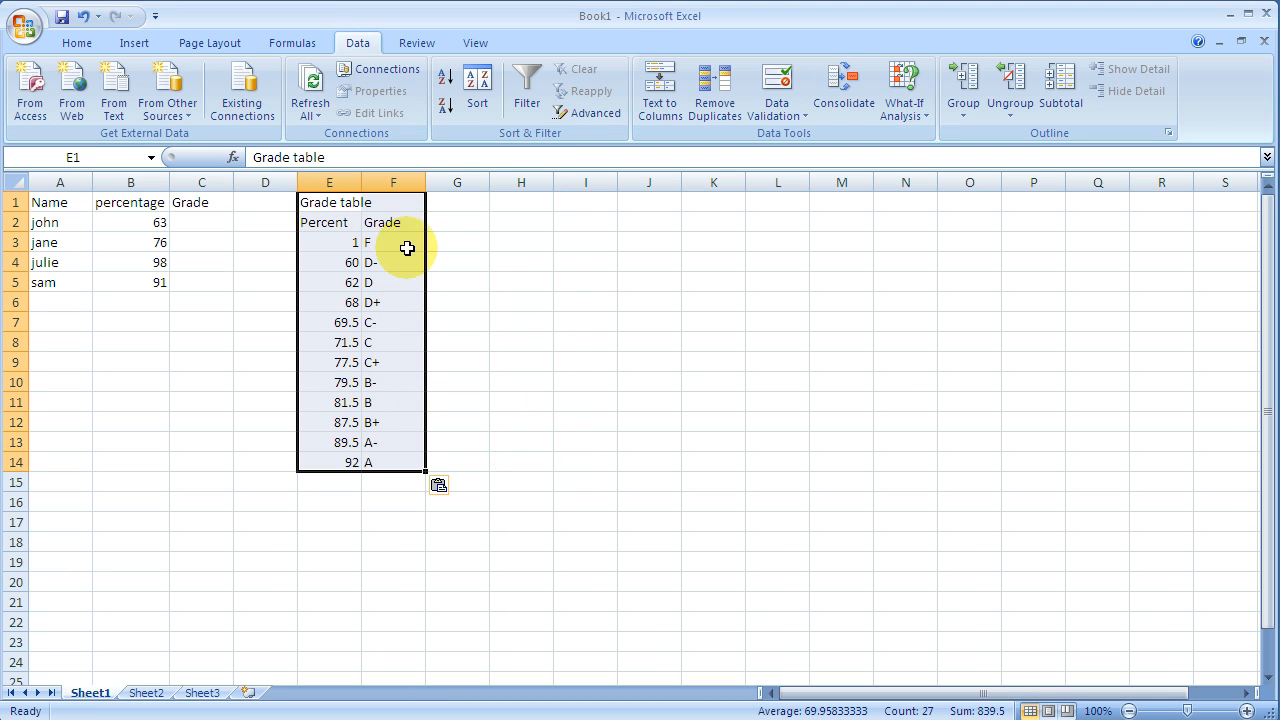
{"action": "mouse_move", "coordinate": [335, 222]}
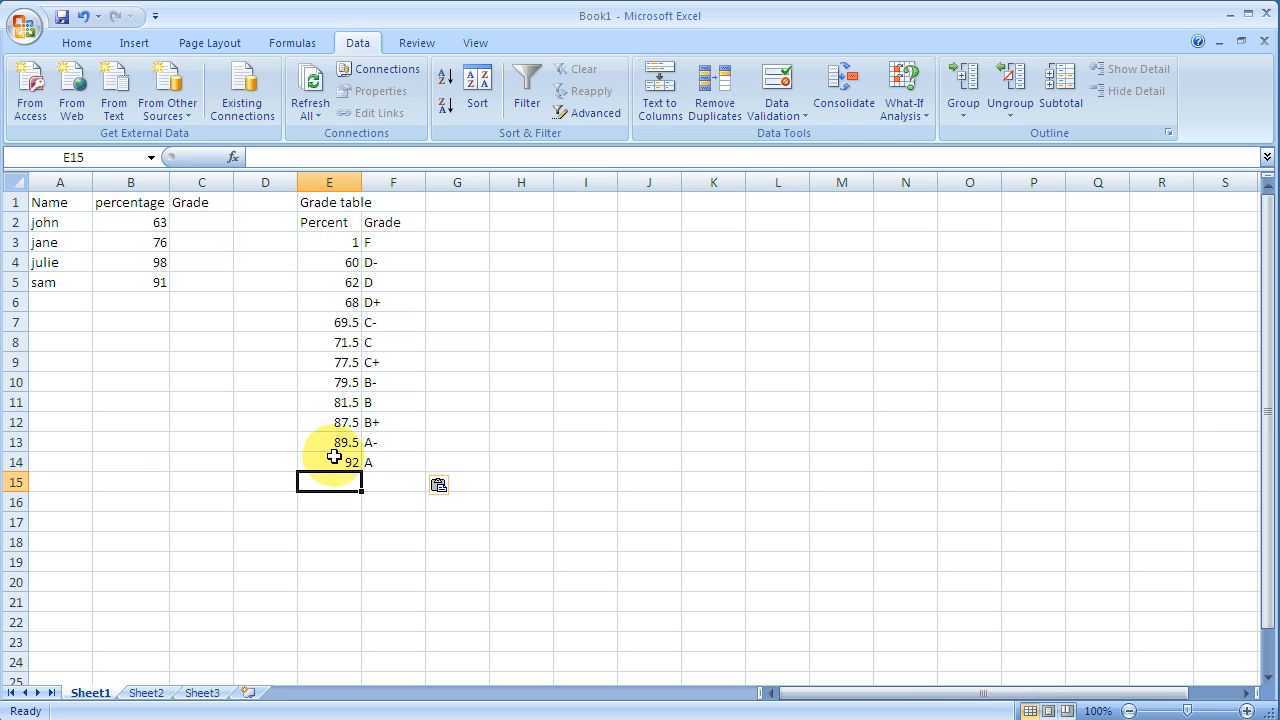
{"action": "mouse_move", "coordinate": [372, 262]}
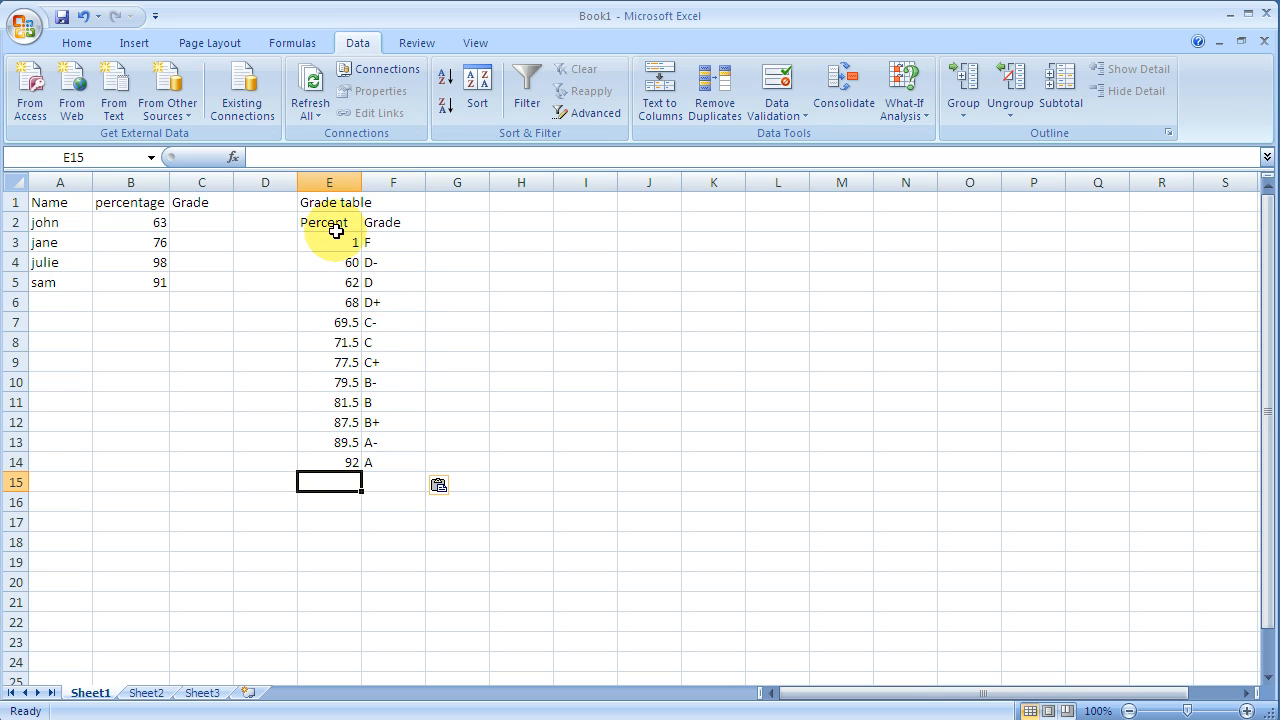
{"action": "mouse_move", "coordinate": [202, 223]}
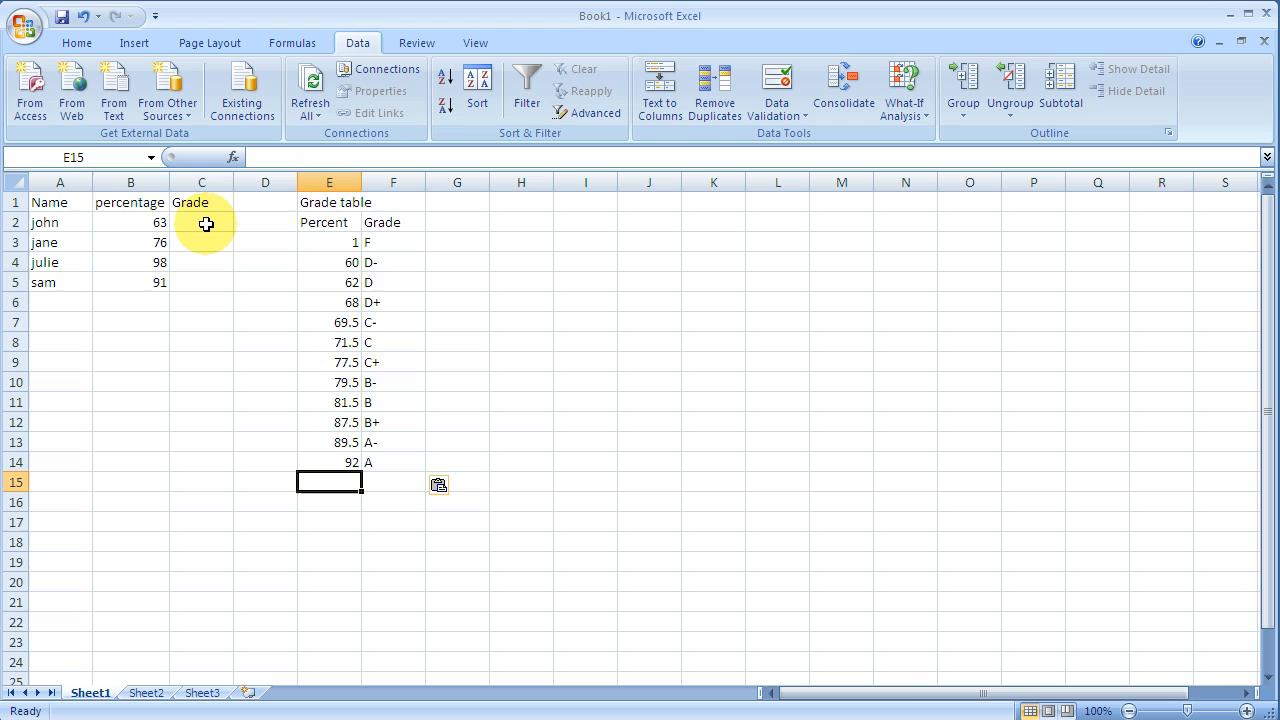
{"action": "left_click", "coordinate": [202, 222]}
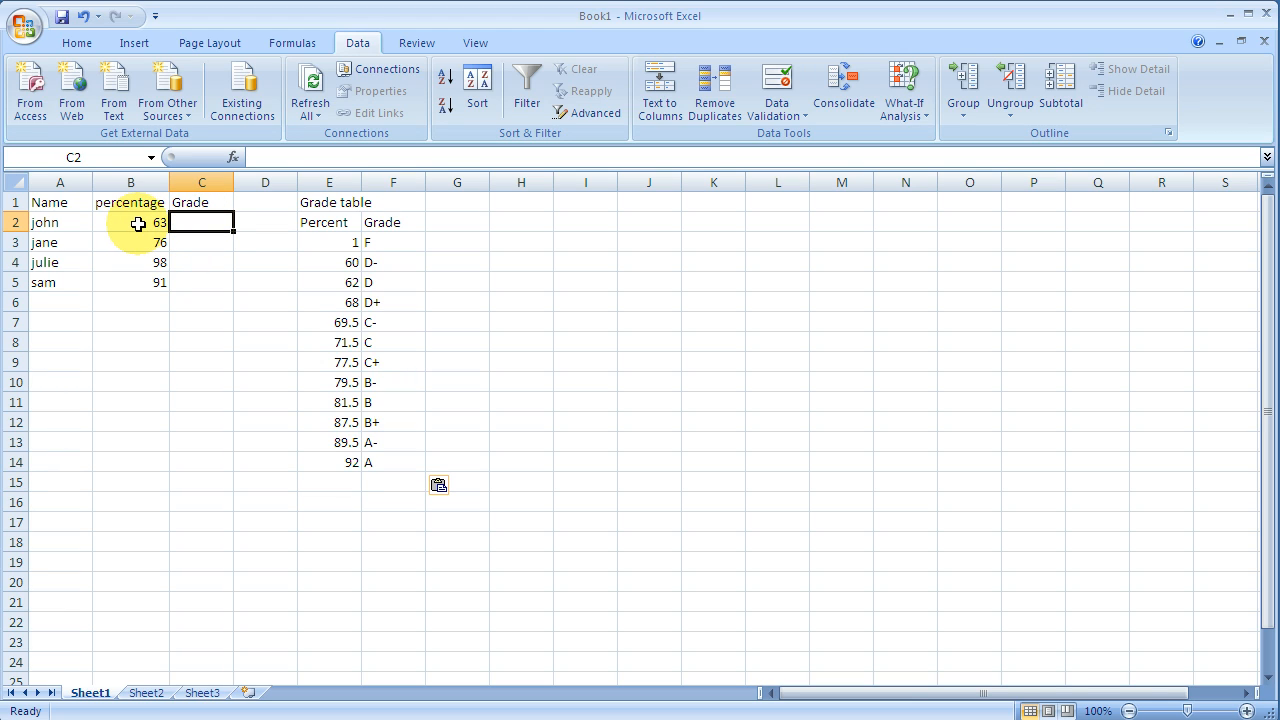
{"action": "mouse_move", "coordinate": [330, 230]}
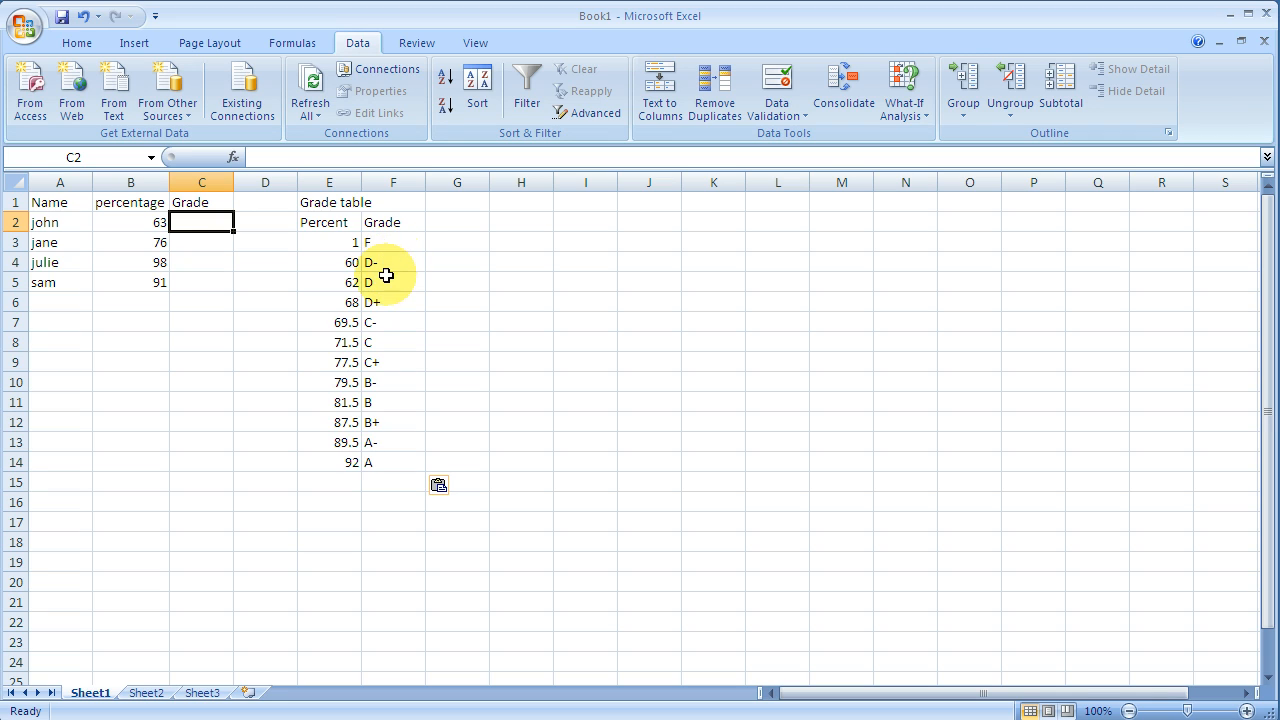
{"action": "mouse_move", "coordinate": [230, 189]}
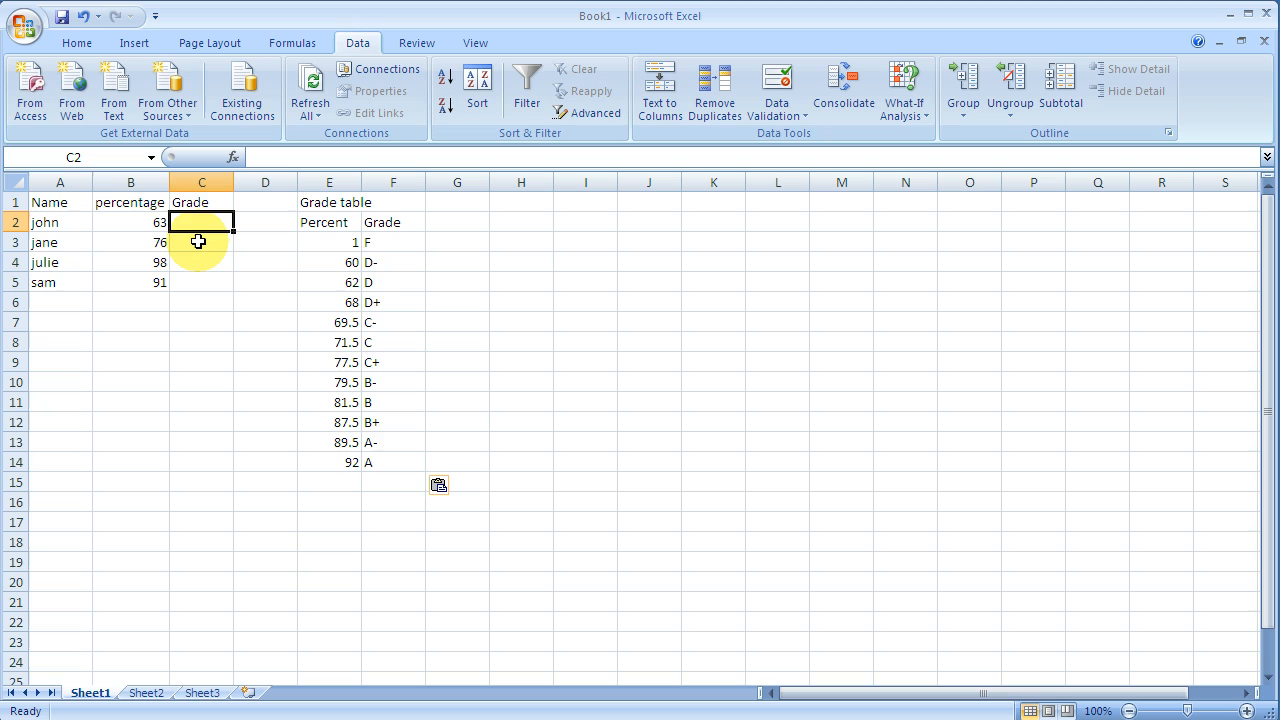
Begin =VLOOKUP in C2 with B2 as the lookup value.
{"action": "type", "text": "="}
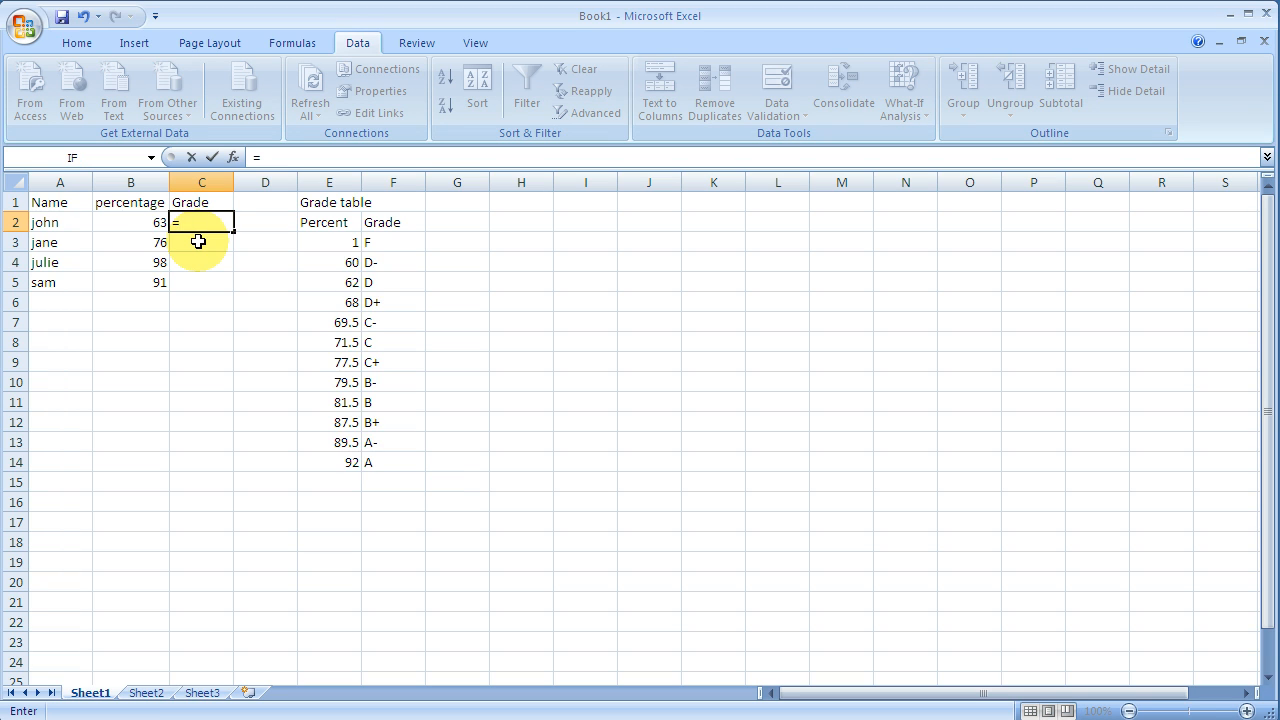
{"action": "type", "text": "vl"}
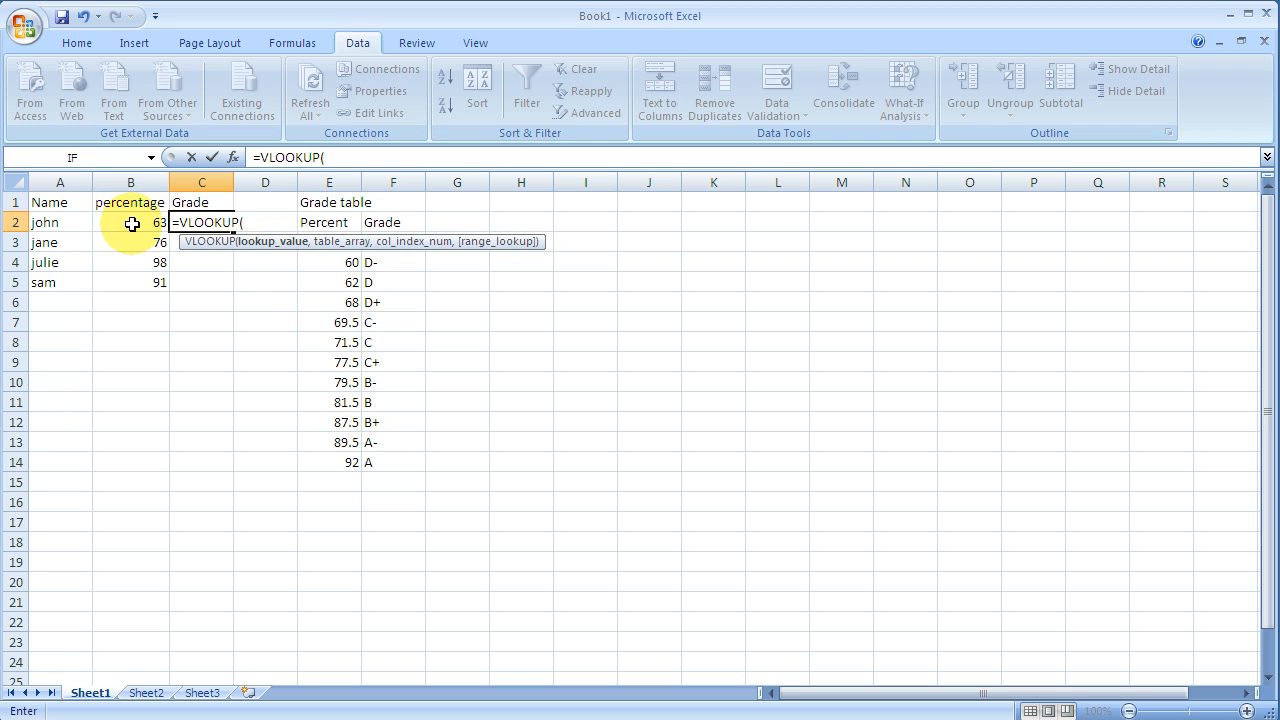
{"action": "left_click", "coordinate": [131, 222]}
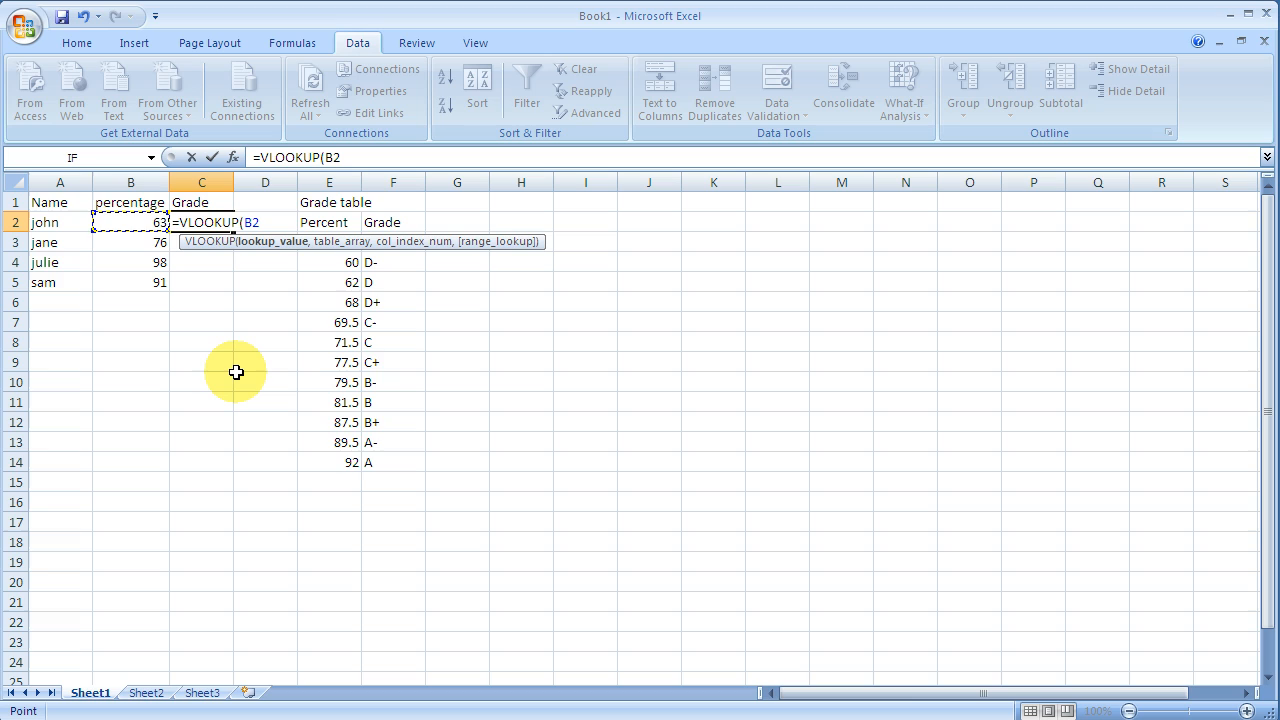
{"action": "mouse_move", "coordinate": [191, 350]}
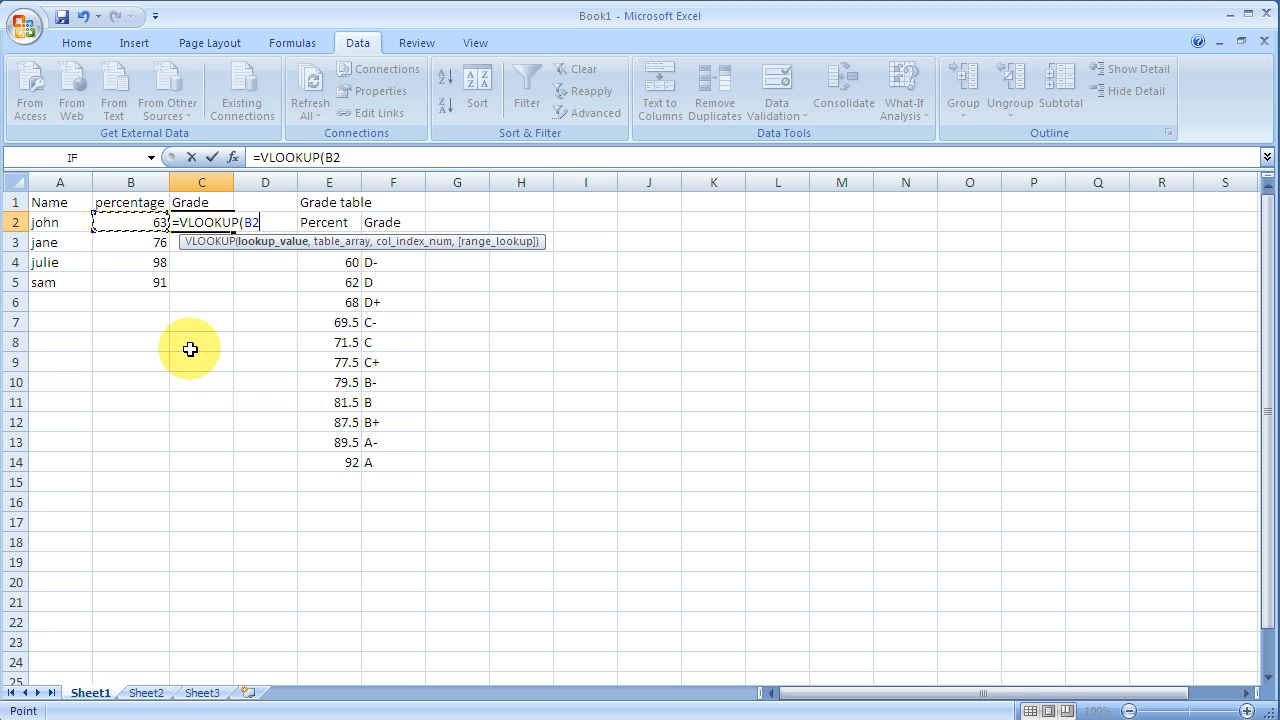
{"action": "mouse_move", "coordinate": [318, 255]}
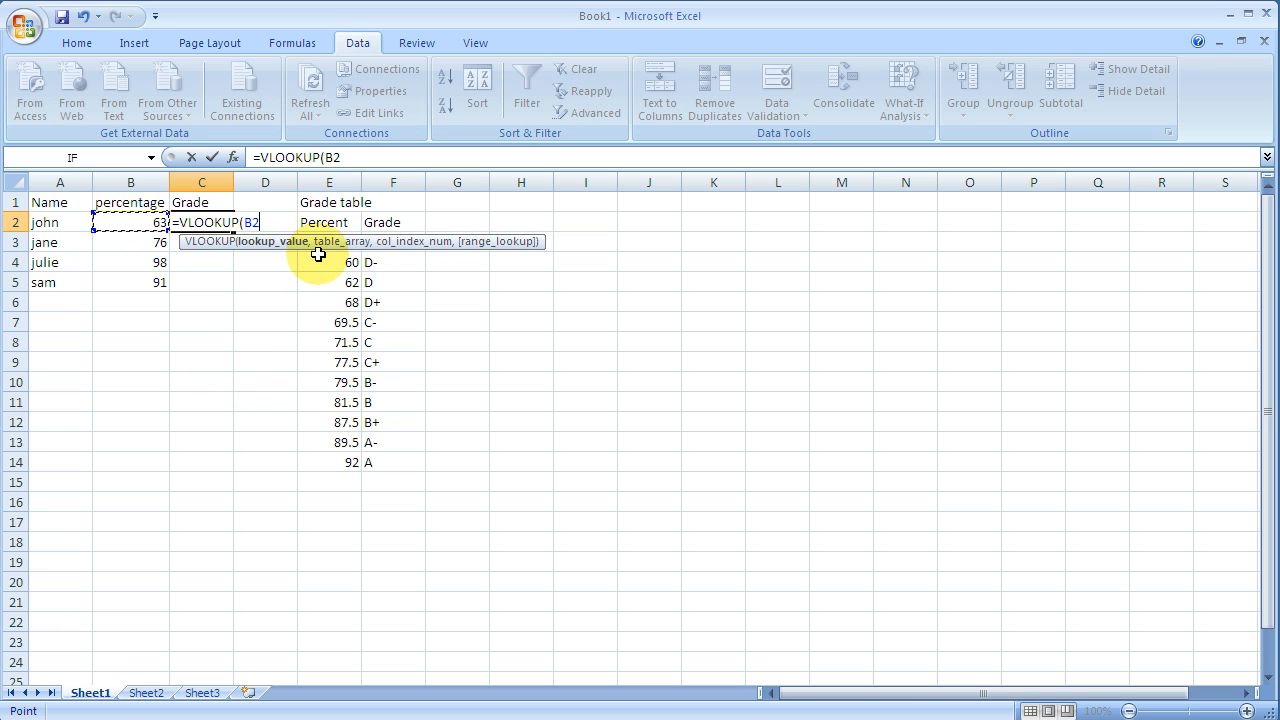
{"action": "type", "text": ","}
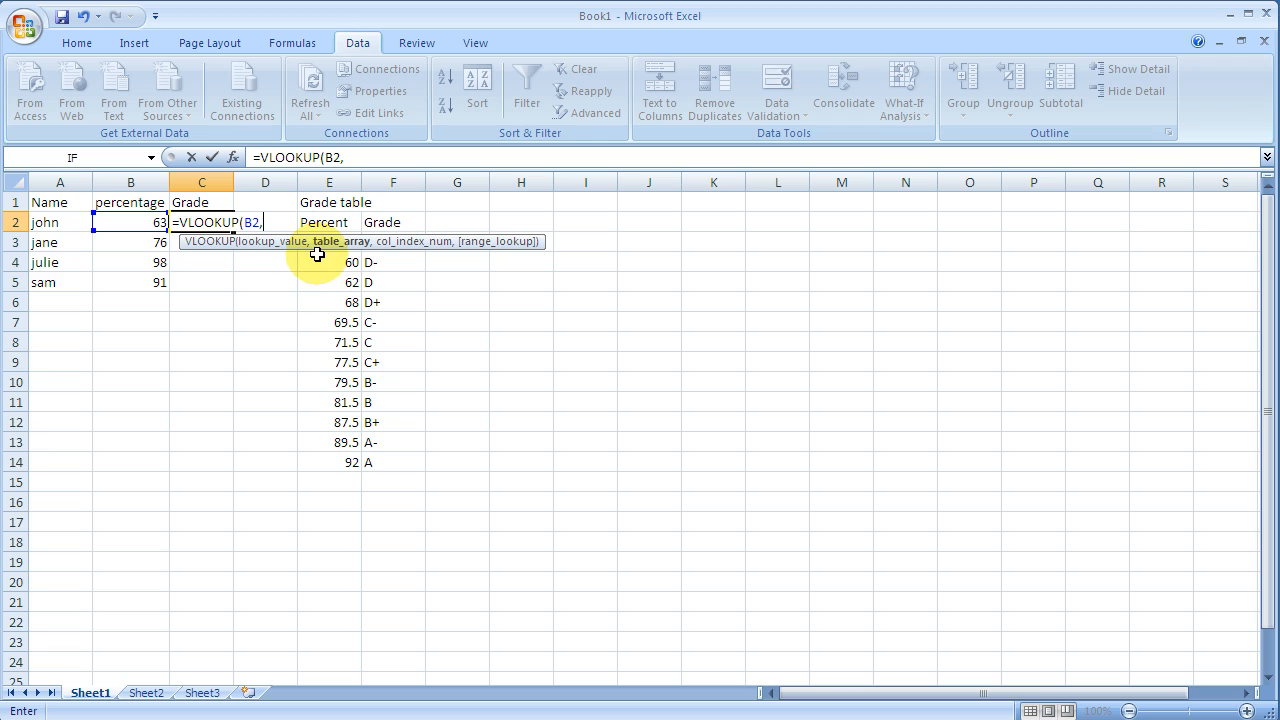
{"action": "mouse_move", "coordinate": [342, 400]}
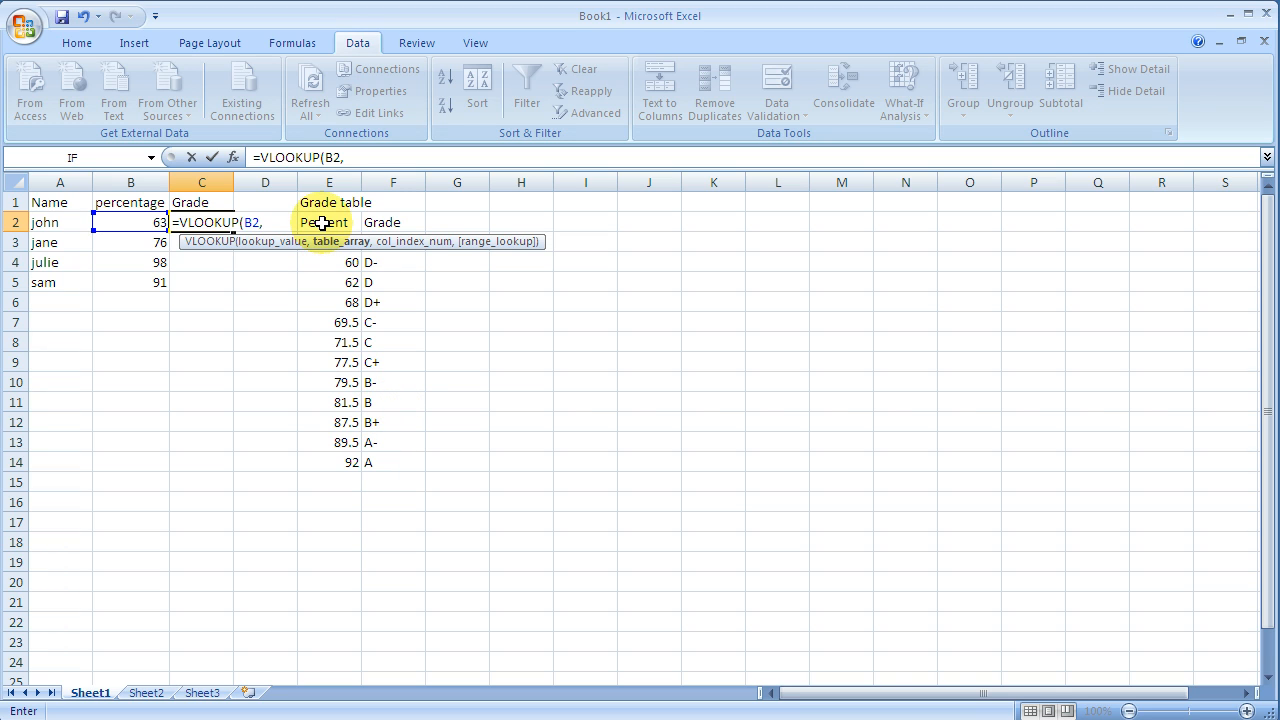
Select E2:F14 as the VLOOKUP table range.
{"action": "left_click_drag", "start_coordinate": [329, 222], "coordinate": [393, 262]}
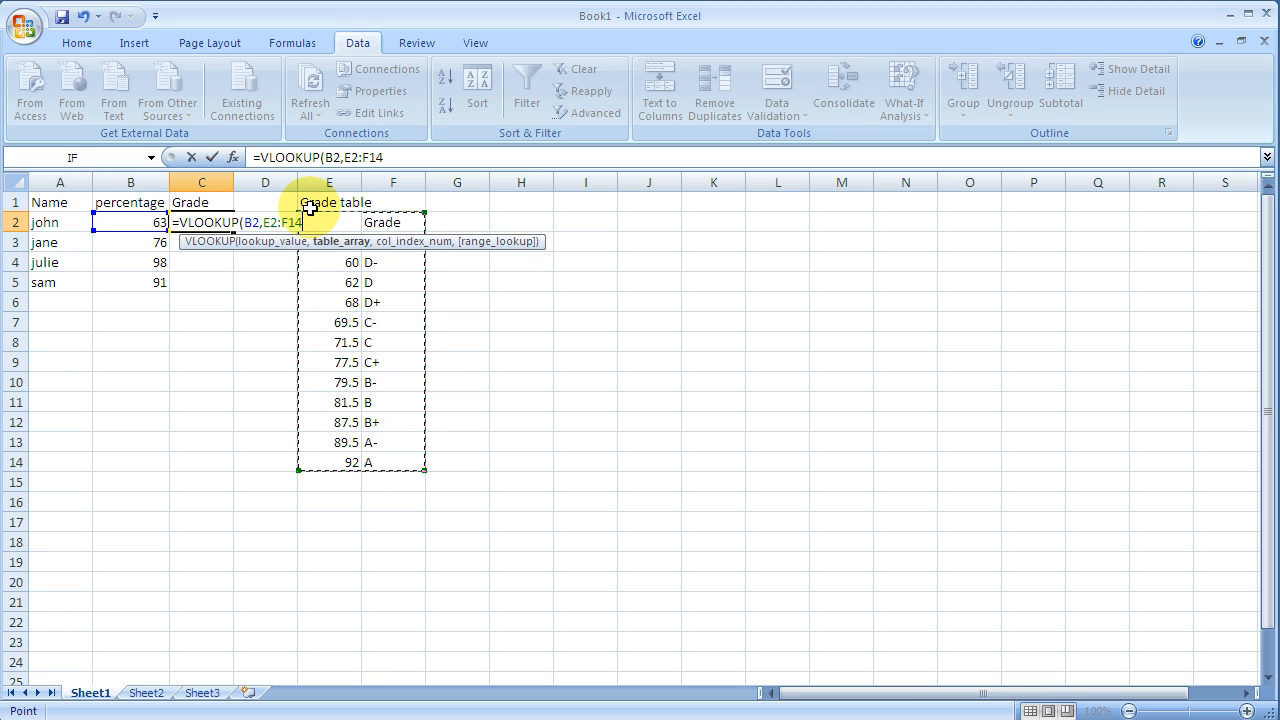
{"action": "mouse_move", "coordinate": [337, 232]}
{"action": "type", "text": "$"}
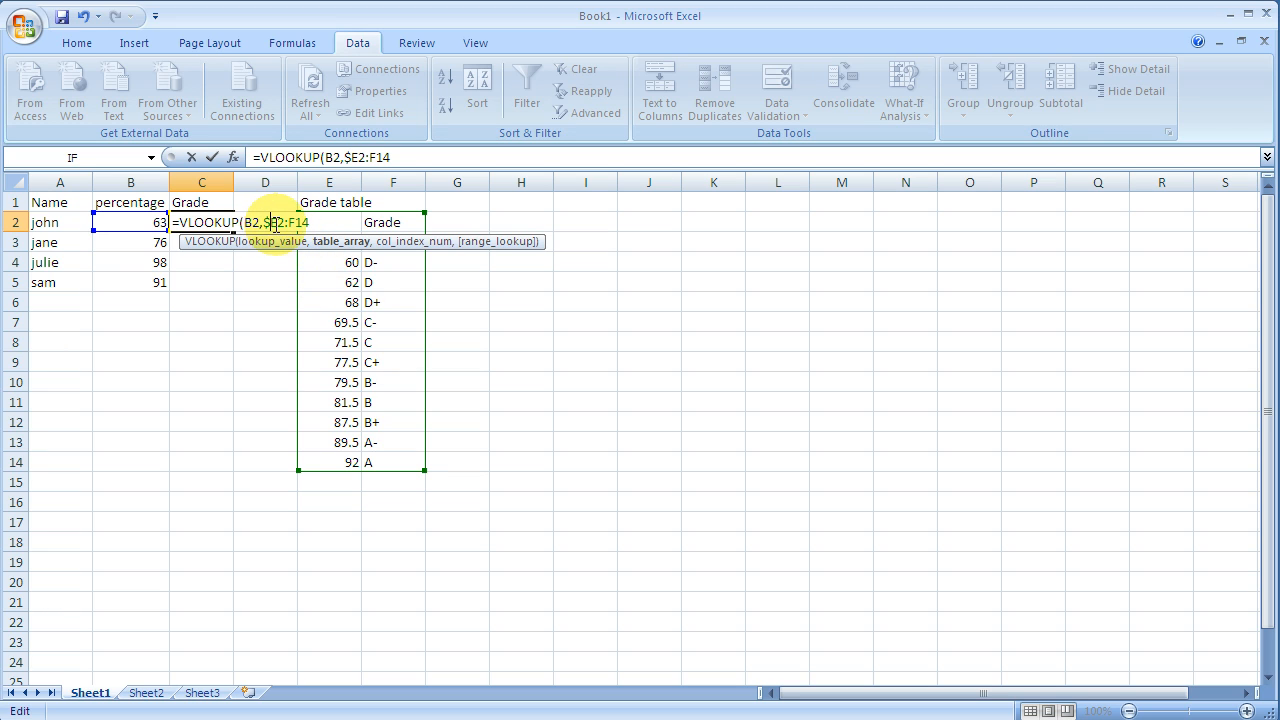
{"action": "mouse_move", "coordinate": [318, 282]}
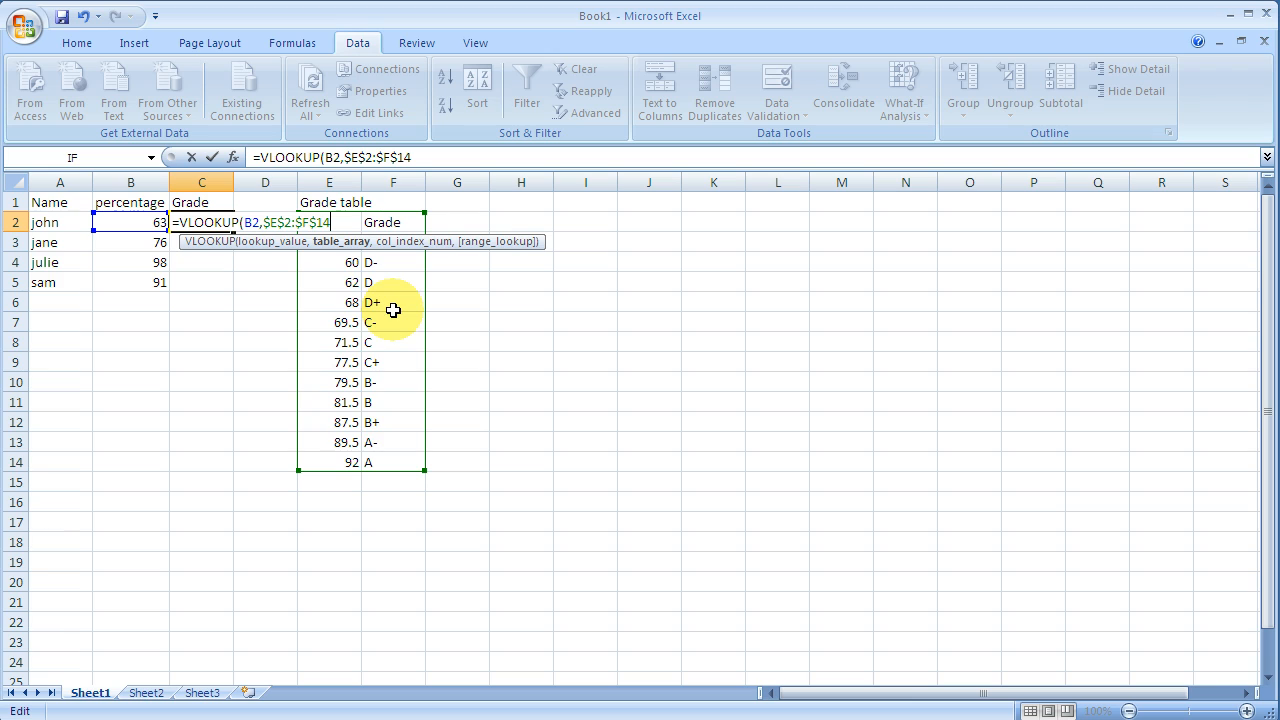
{"action": "mouse_move", "coordinate": [384, 382]}
{"action": "type", "text": ","}
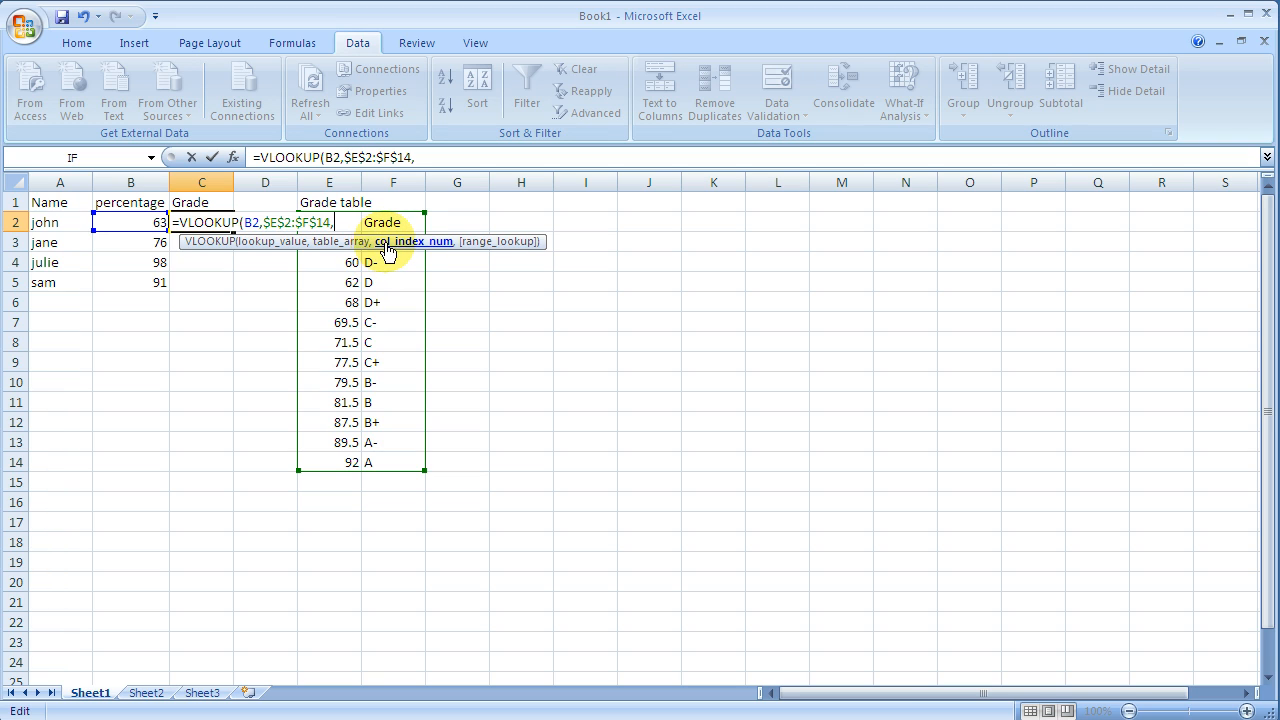
{"action": "mouse_move", "coordinate": [378, 255]}
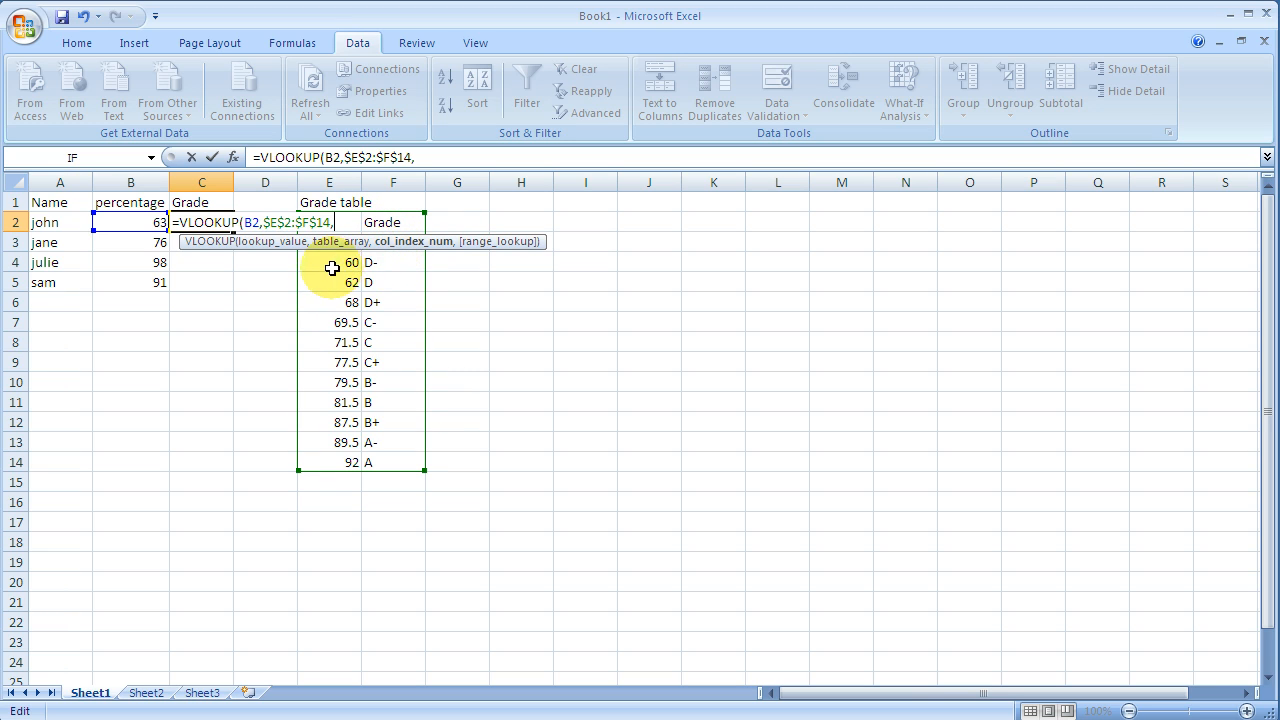
{"action": "mouse_move", "coordinate": [368, 222]}
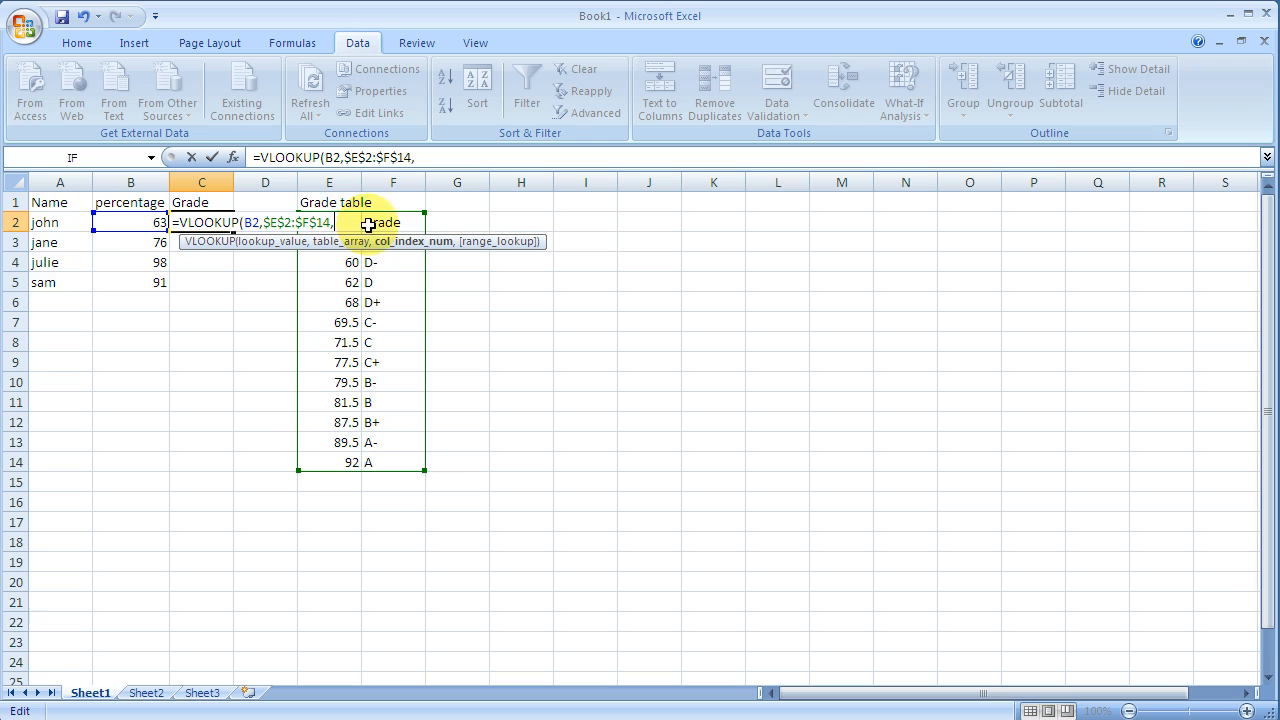
{"action": "mouse_move", "coordinate": [527, 220]}
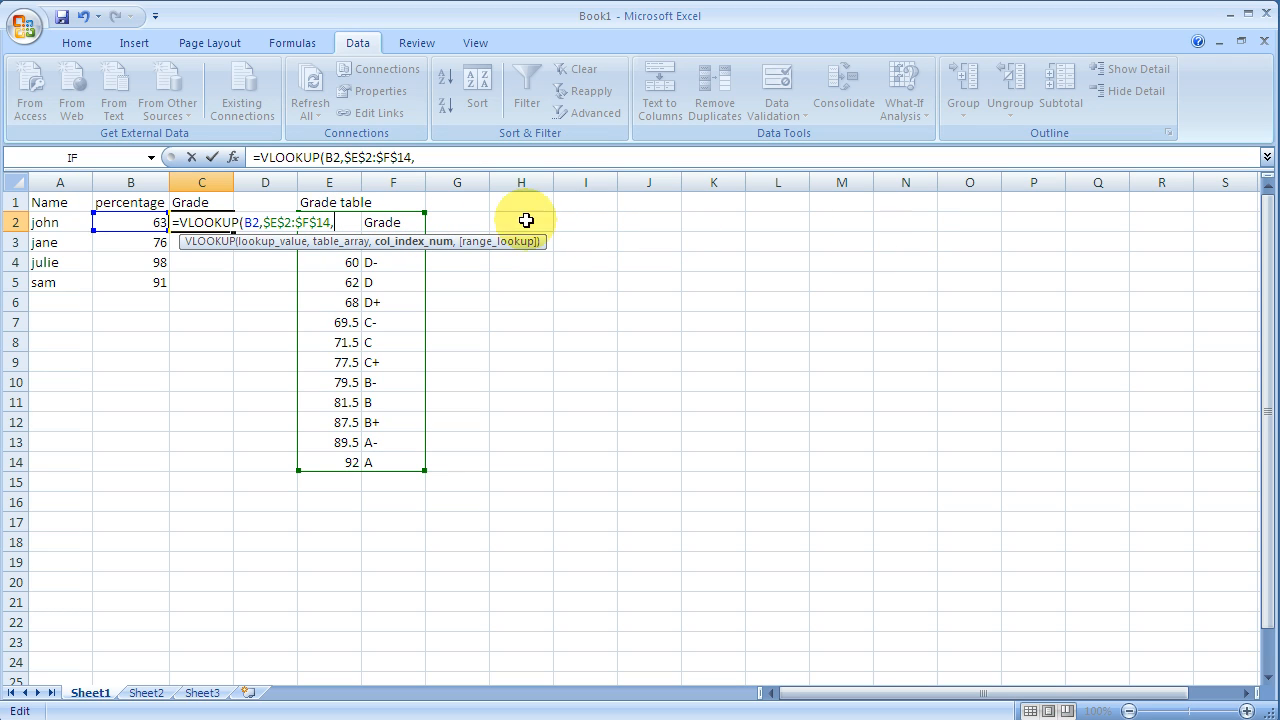
{"action": "mouse_move", "coordinate": [641, 223]}
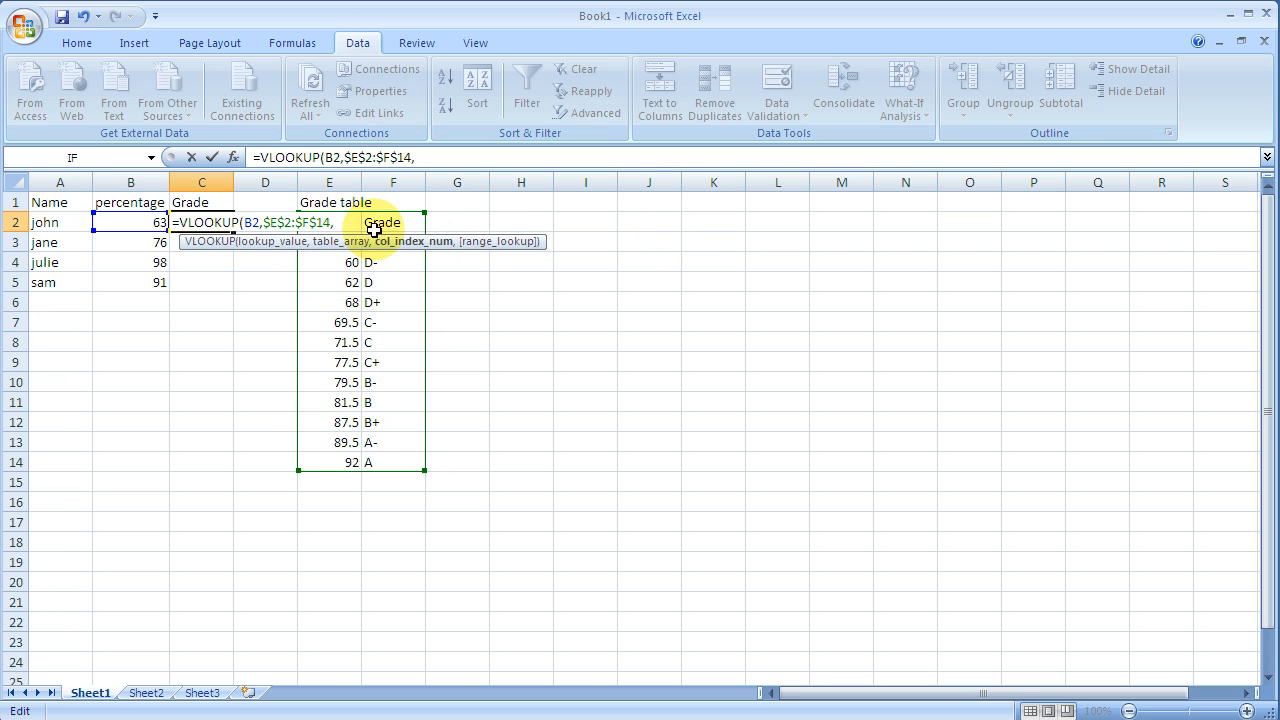
{"action": "mouse_move", "coordinate": [339, 343]}
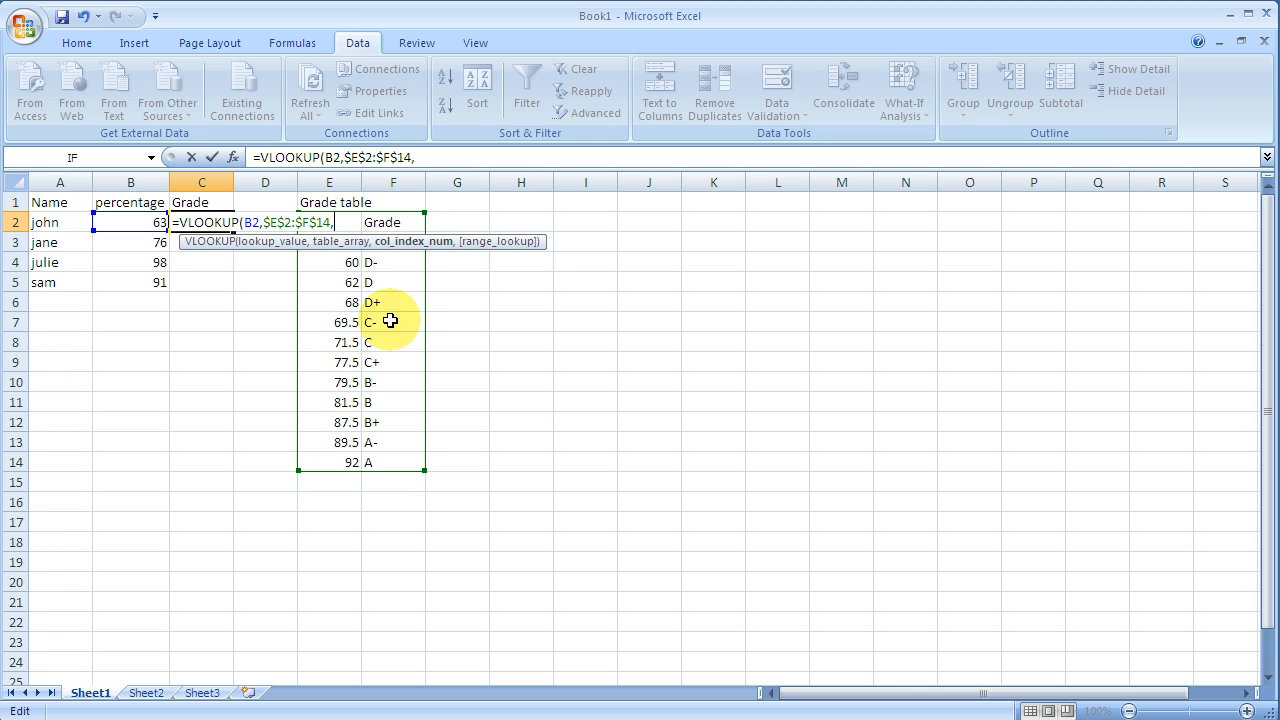
{"action": "mouse_move", "coordinate": [371, 342]}
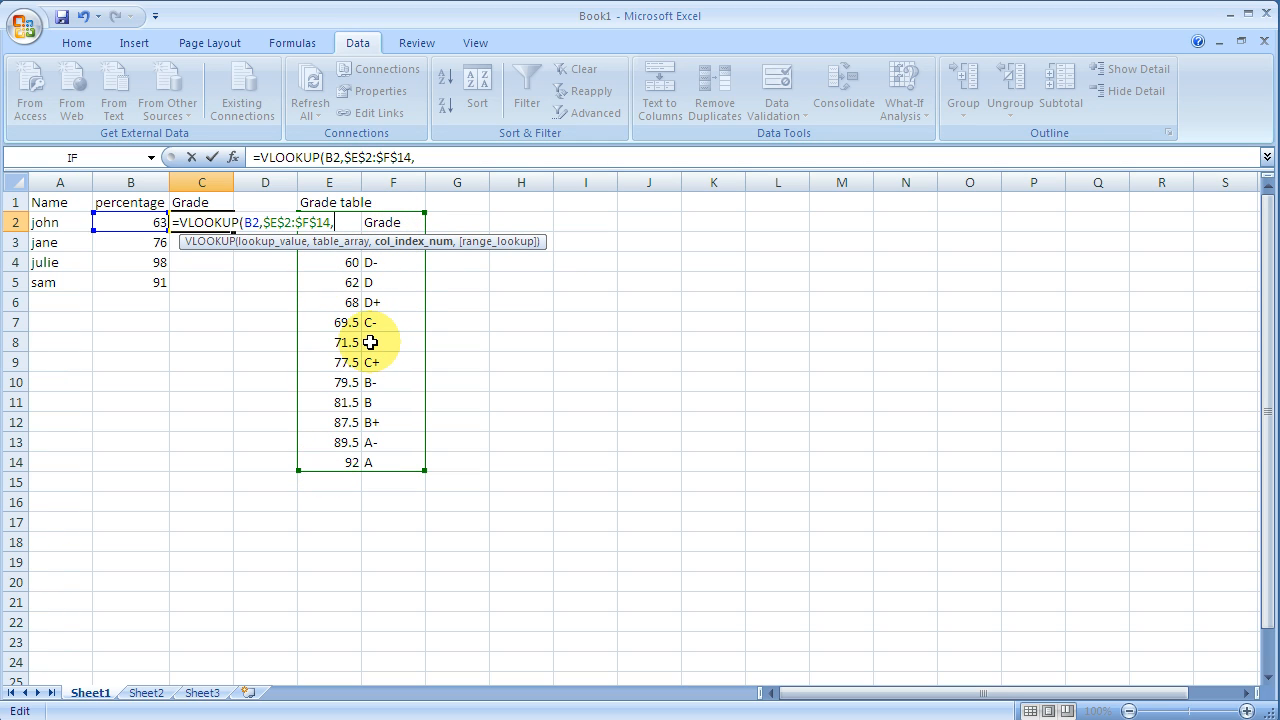
Enter column index 2 followed by a comma in the C2 formula.
{"action": "type", "text": "2,"}
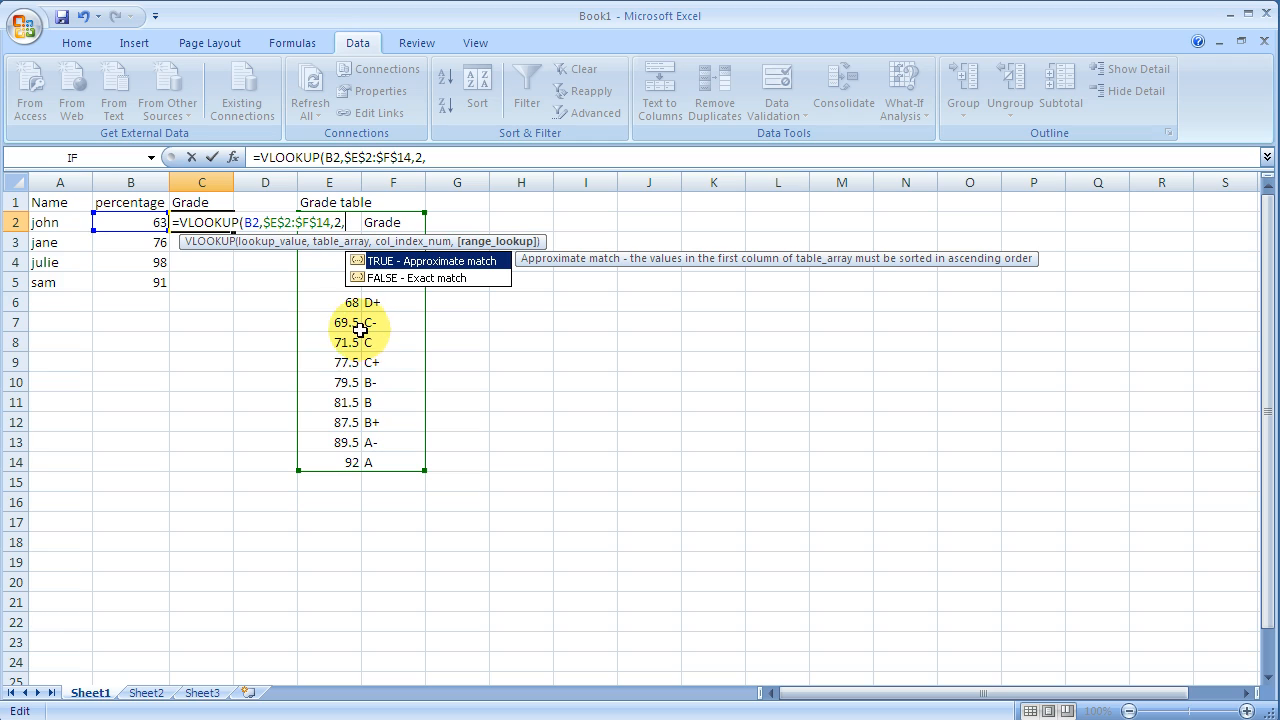
{"action": "mouse_move", "coordinate": [435, 277]}
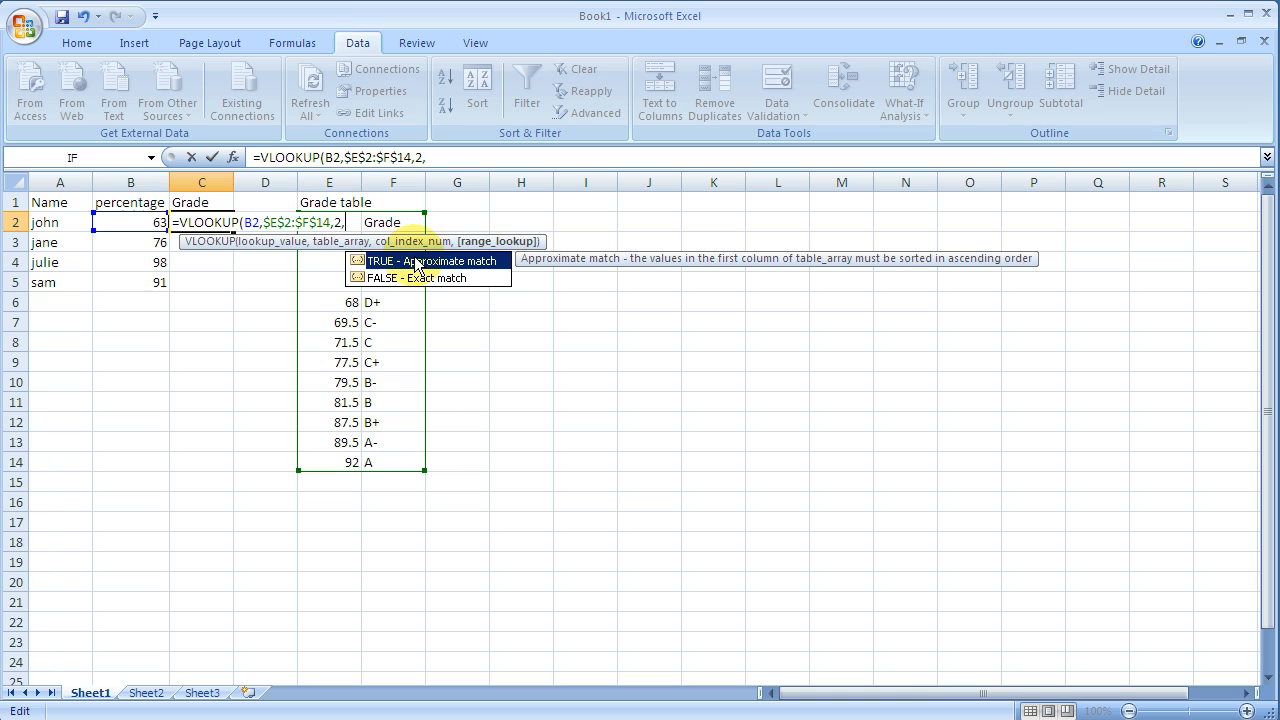
{"action": "mouse_move", "coordinate": [417, 290]}
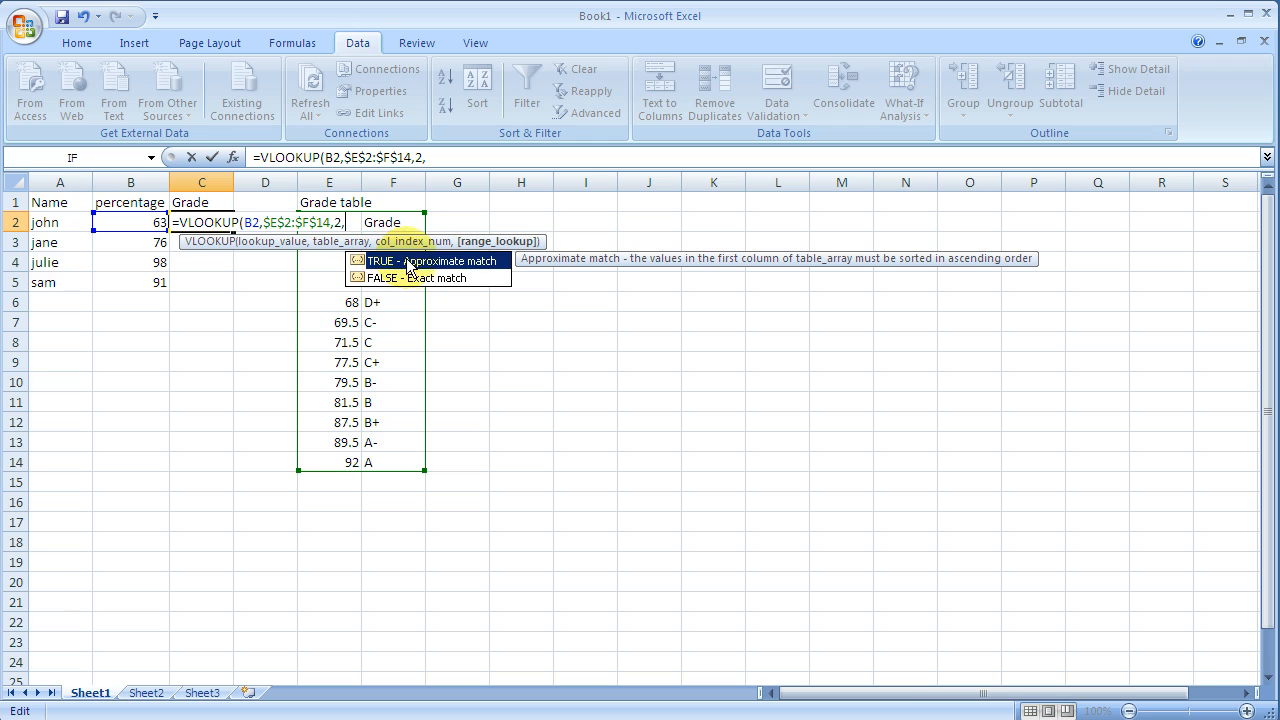
{"action": "mouse_move", "coordinate": [332, 339]}
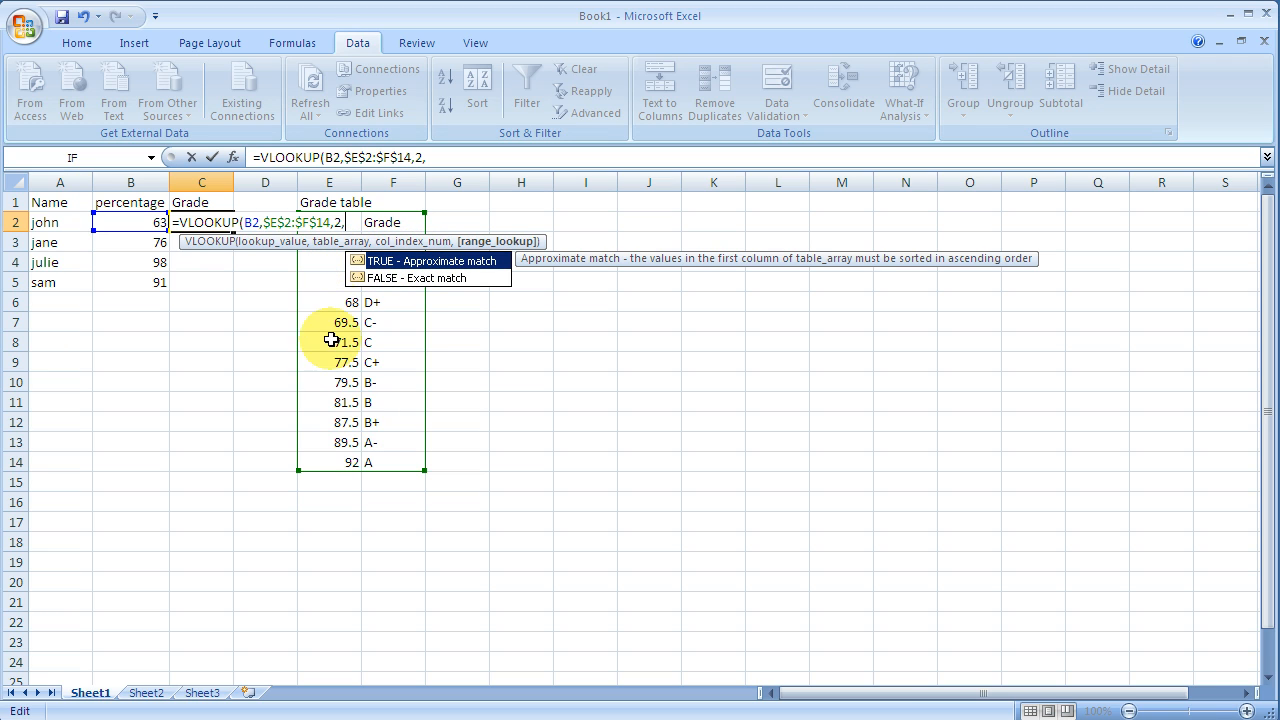
{"action": "mouse_move", "coordinate": [334, 266]}
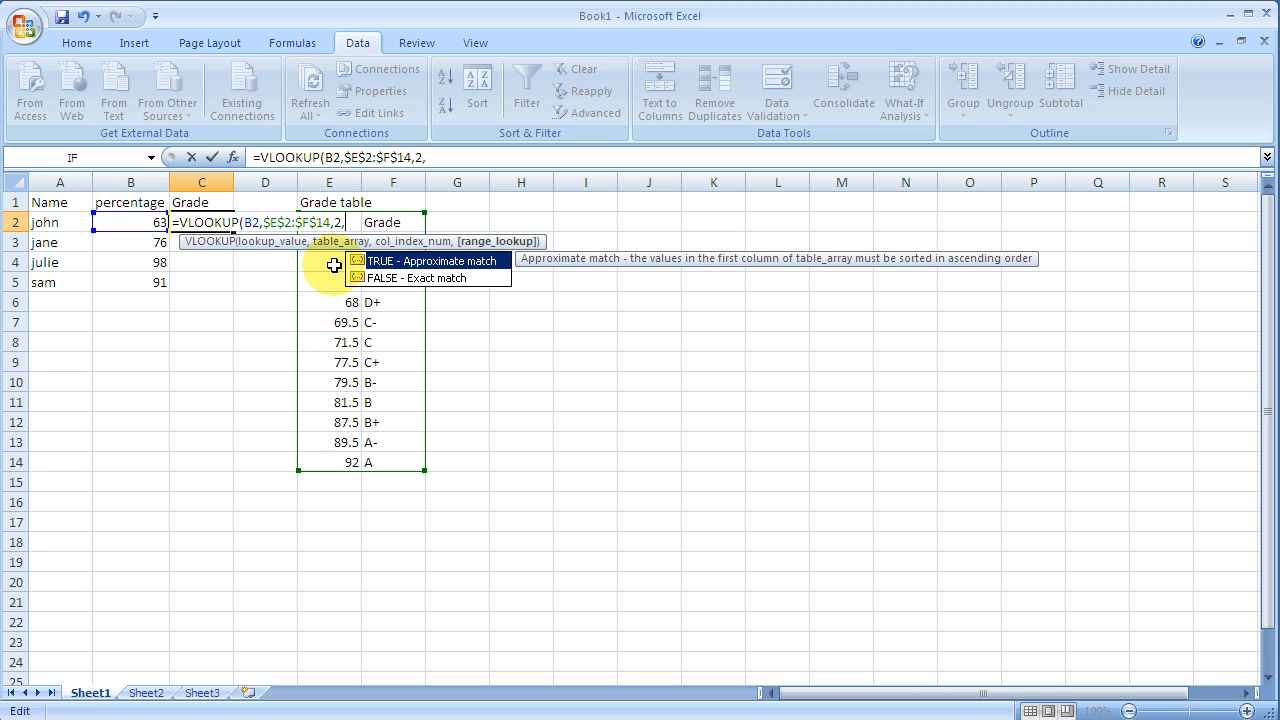
{"action": "mouse_move", "coordinate": [335, 455]}
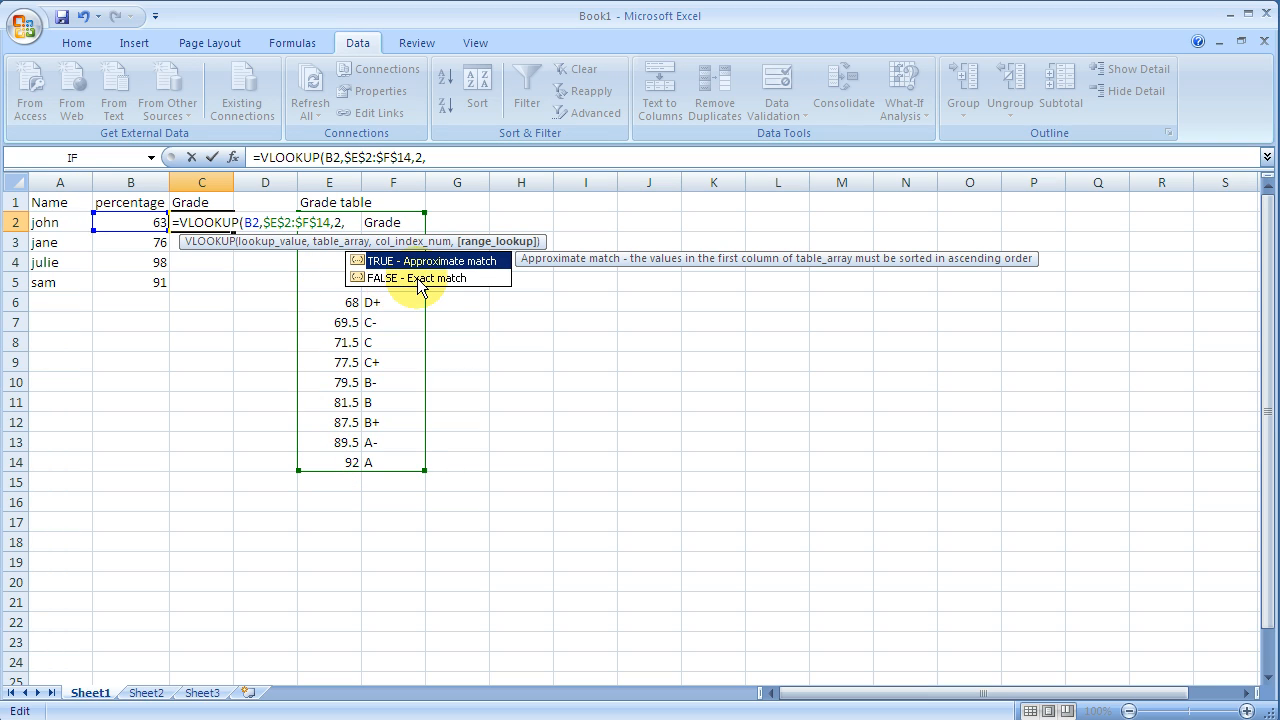
{"action": "mouse_move", "coordinate": [443, 287]}
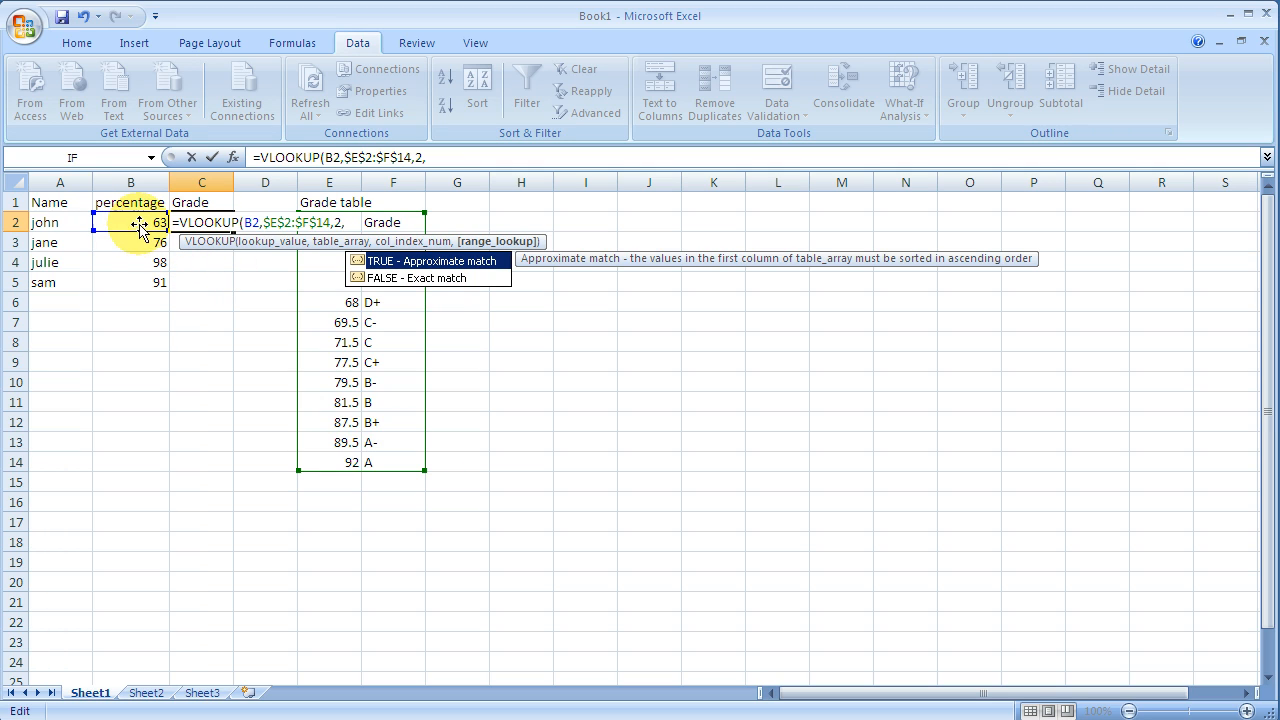
{"action": "mouse_move", "coordinate": [315, 262]}
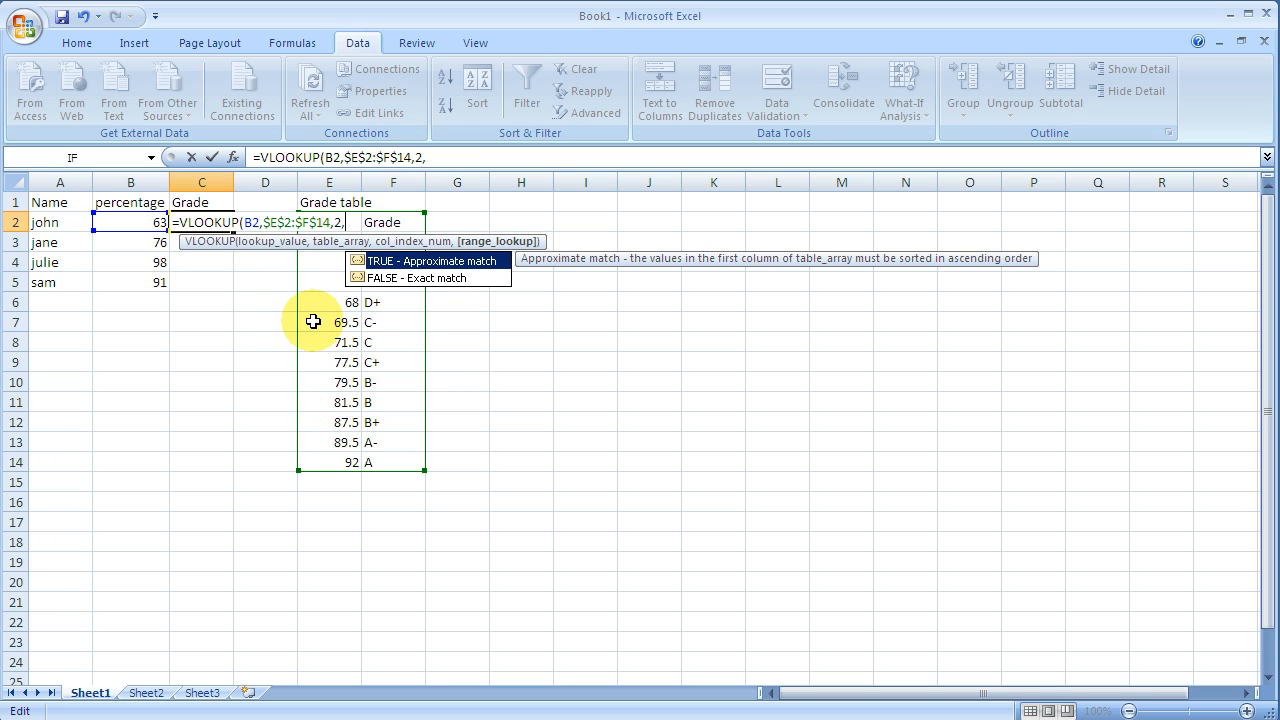
{"action": "mouse_move", "coordinate": [313, 317]}
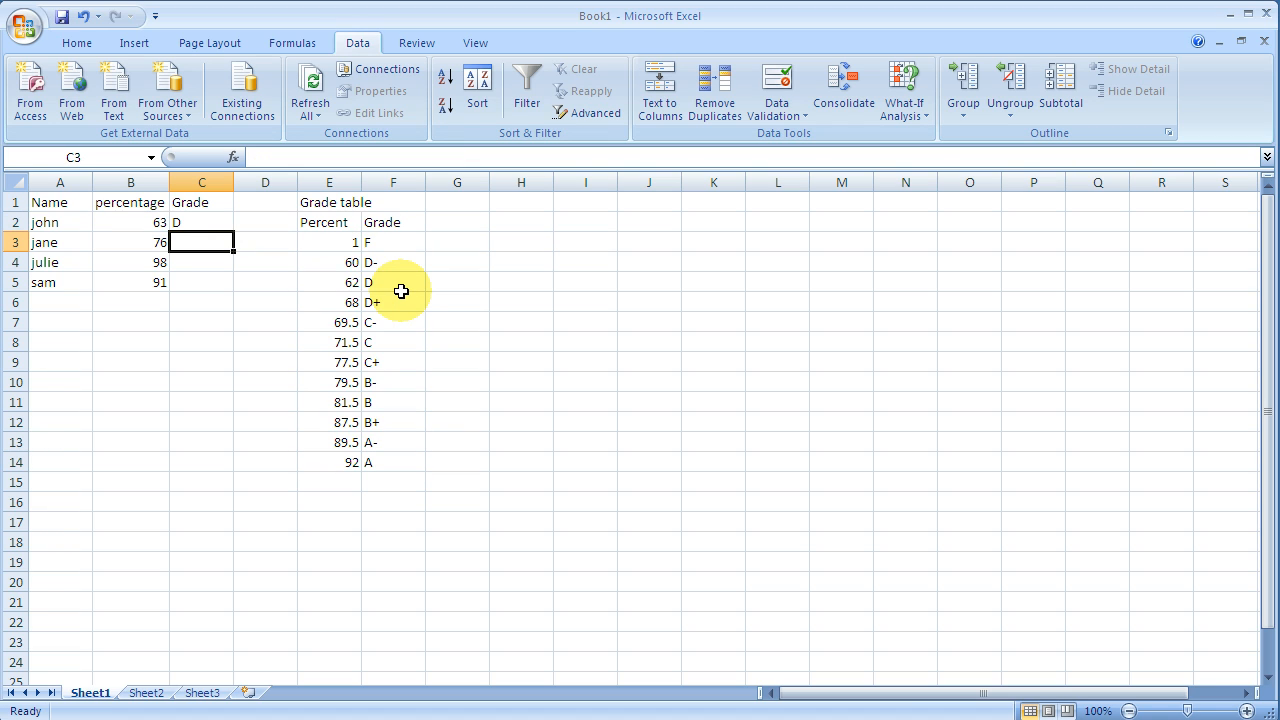
{"action": "mouse_move", "coordinate": [395, 307]}
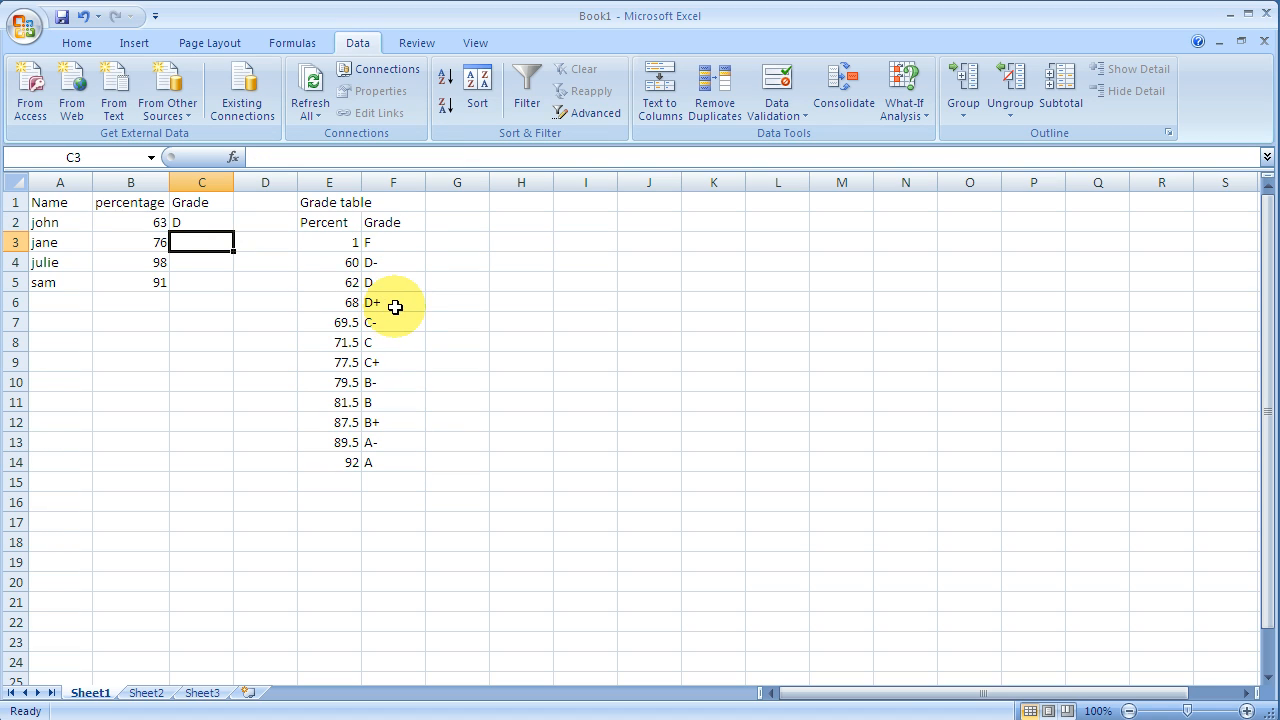
{"action": "mouse_move", "coordinate": [360, 283]}
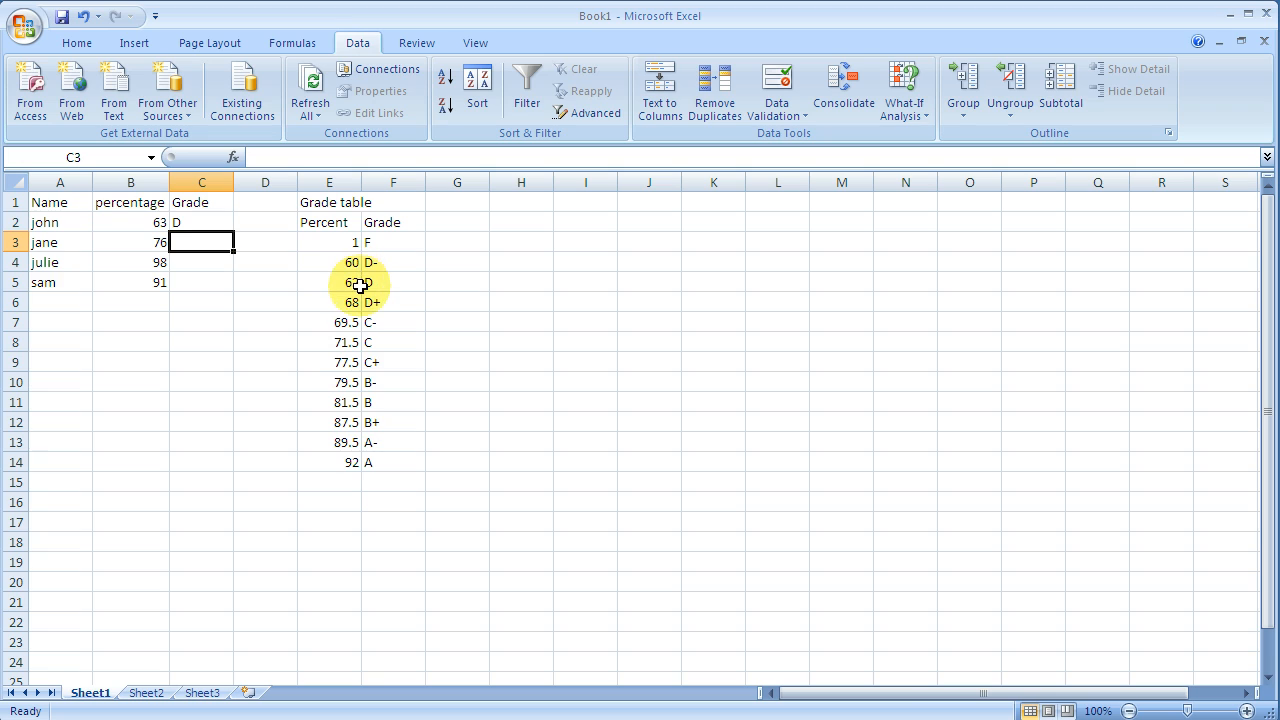
{"action": "mouse_move", "coordinate": [357, 290]}
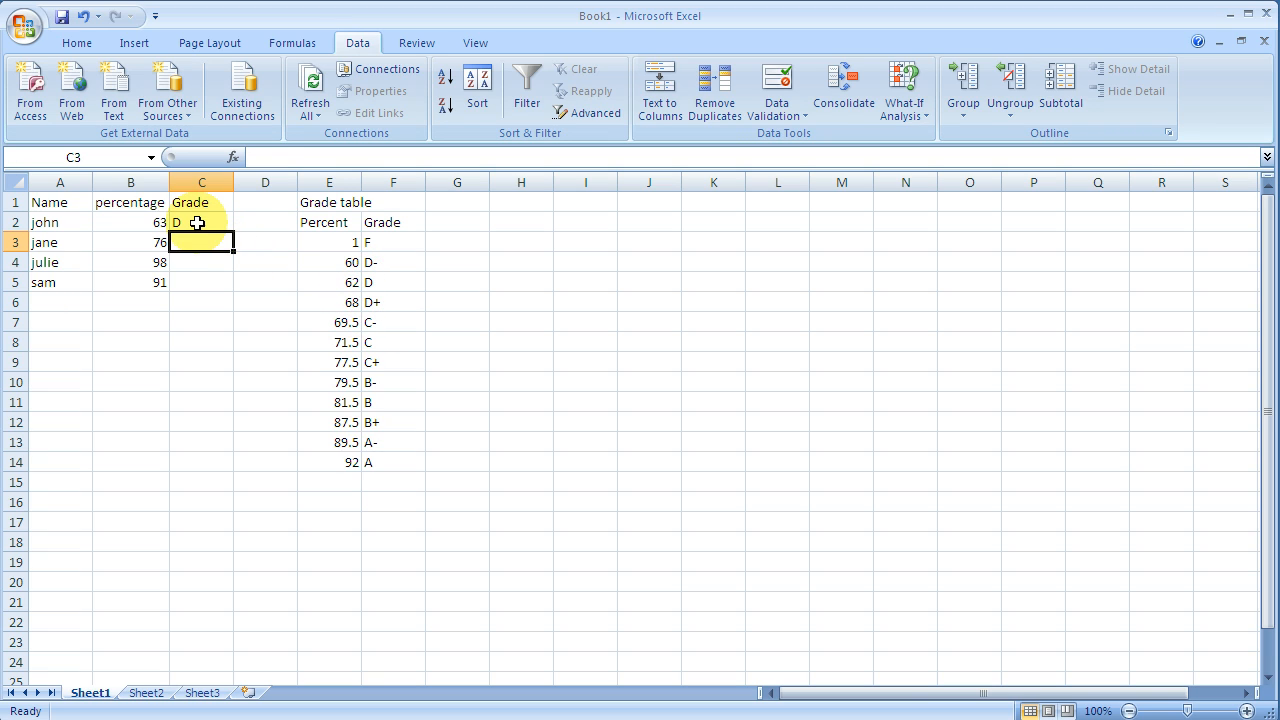
{"action": "left_click", "coordinate": [202, 222]}
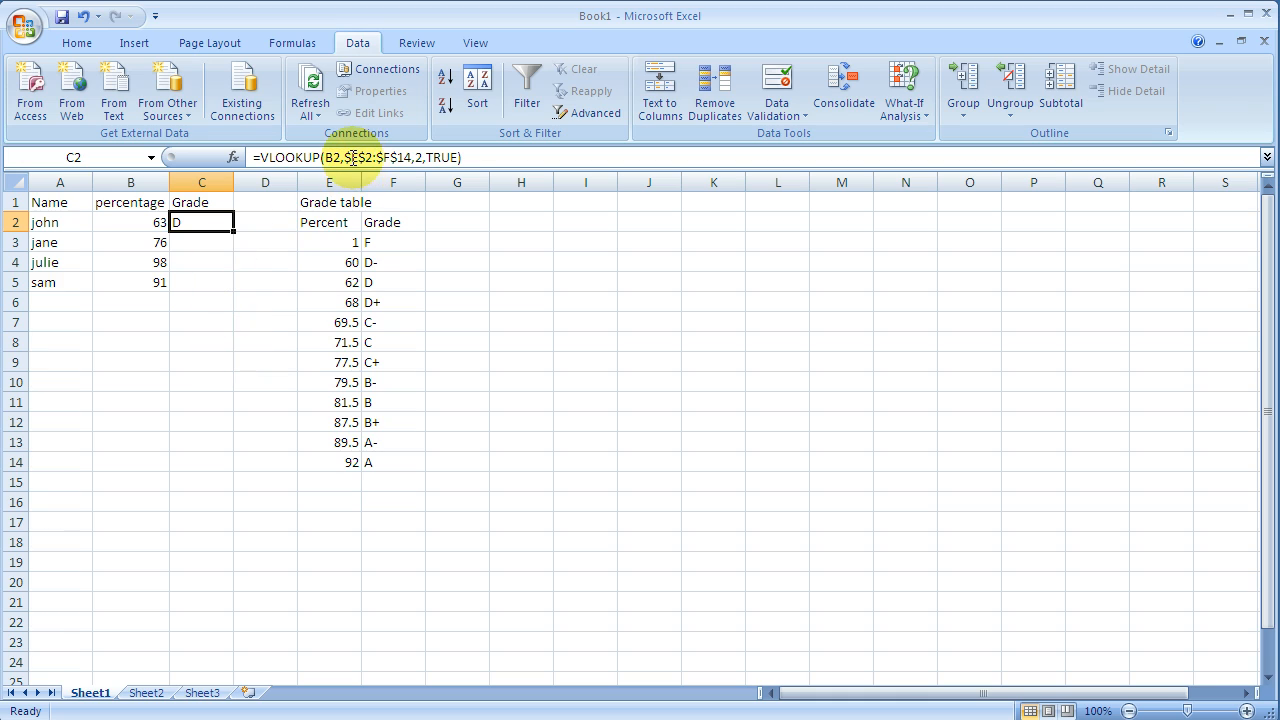
{"action": "mouse_move", "coordinate": [467, 157]}
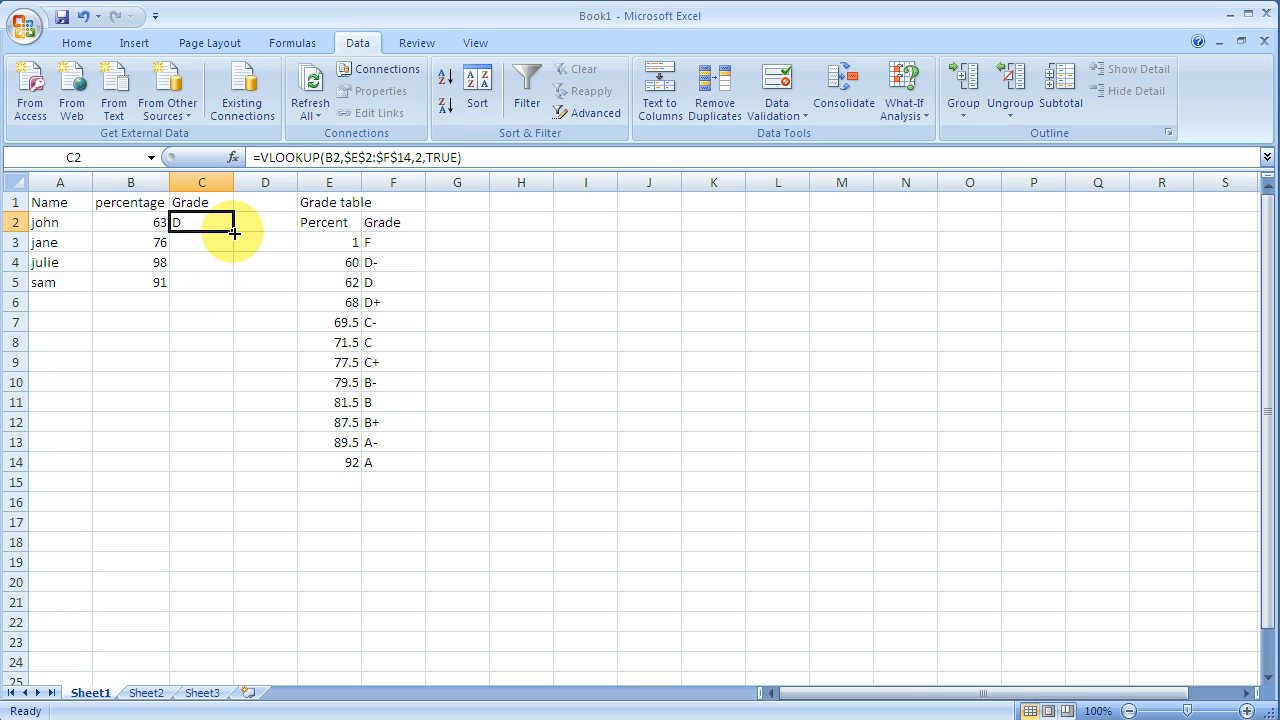
Fill the C2 grade formula down to C5.
{"action": "left_click_drag", "start_coordinate": [233, 233], "coordinate": [233, 282]}
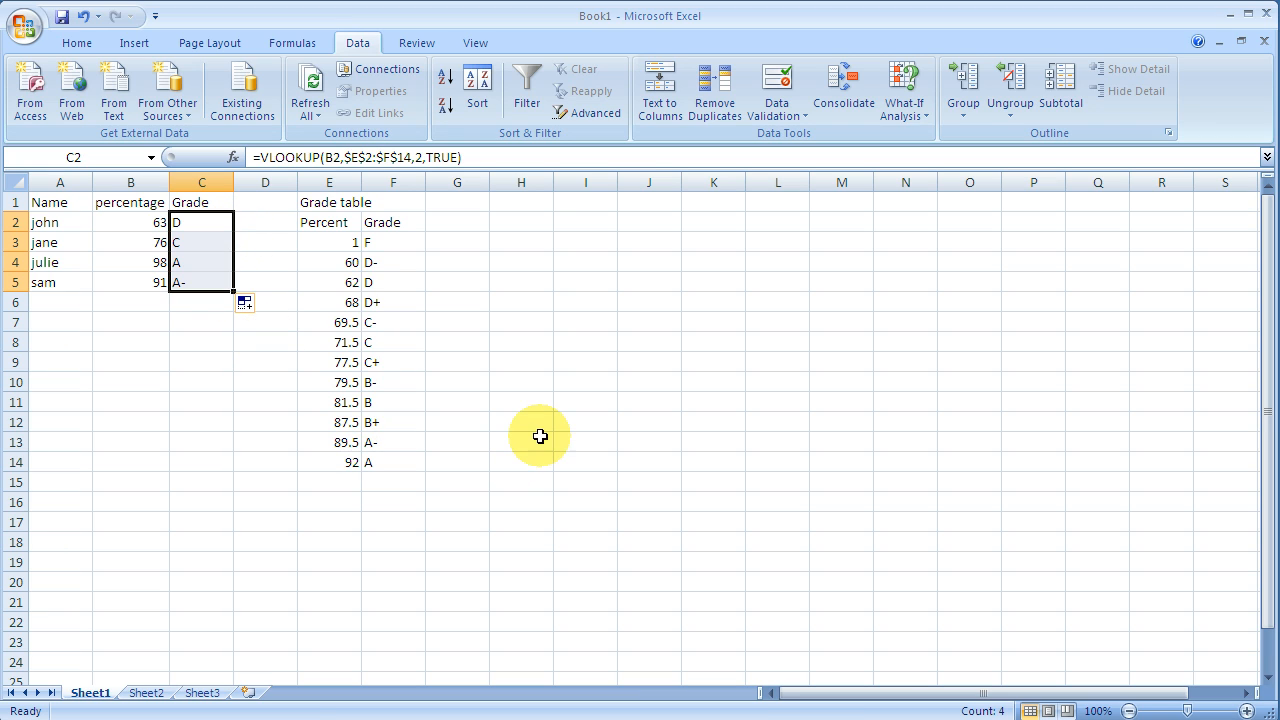
{"action": "mouse_move", "coordinate": [262, 240]}
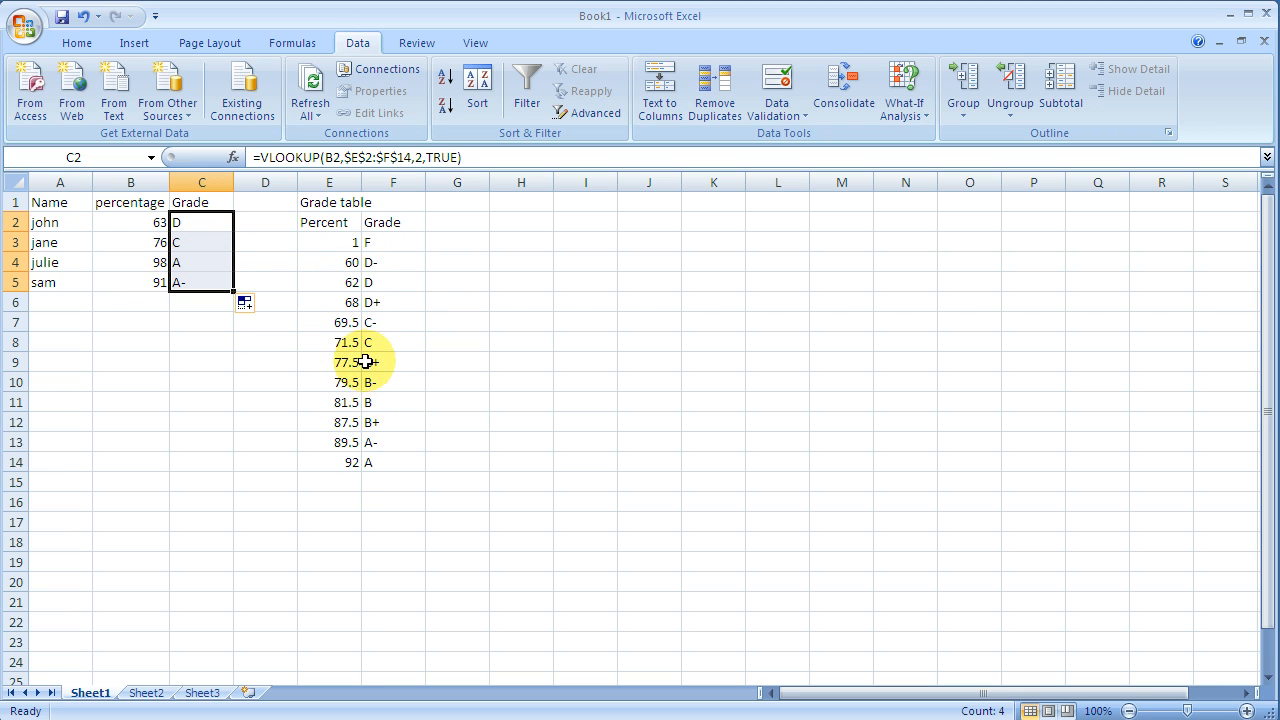
{"action": "mouse_move", "coordinate": [208, 302]}
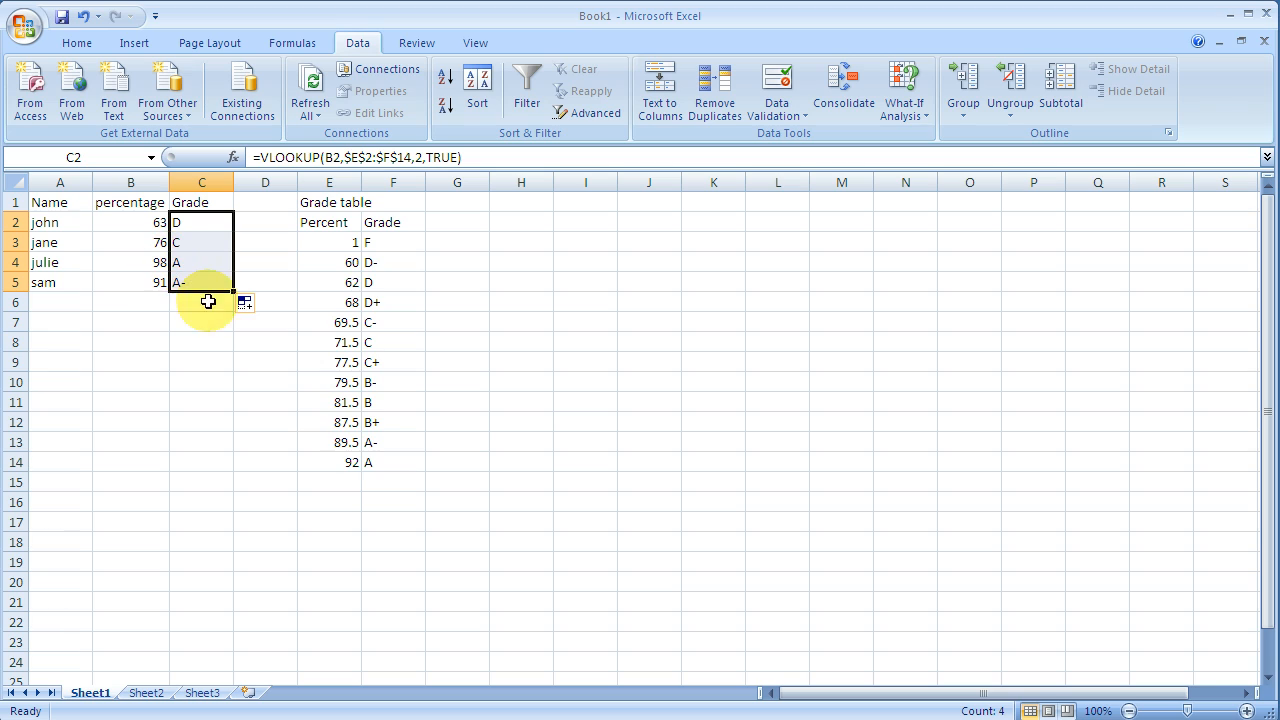
{"action": "mouse_move", "coordinate": [355, 495]}
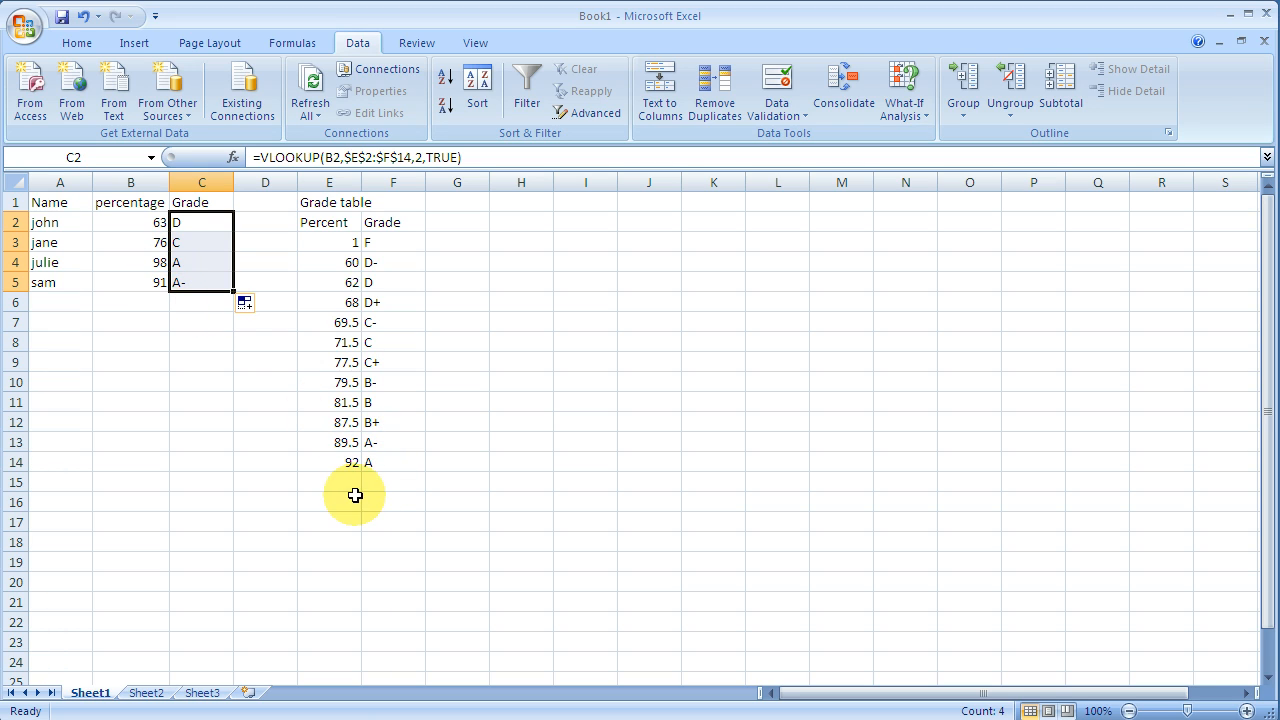
{"action": "mouse_move", "coordinate": [384, 454]}
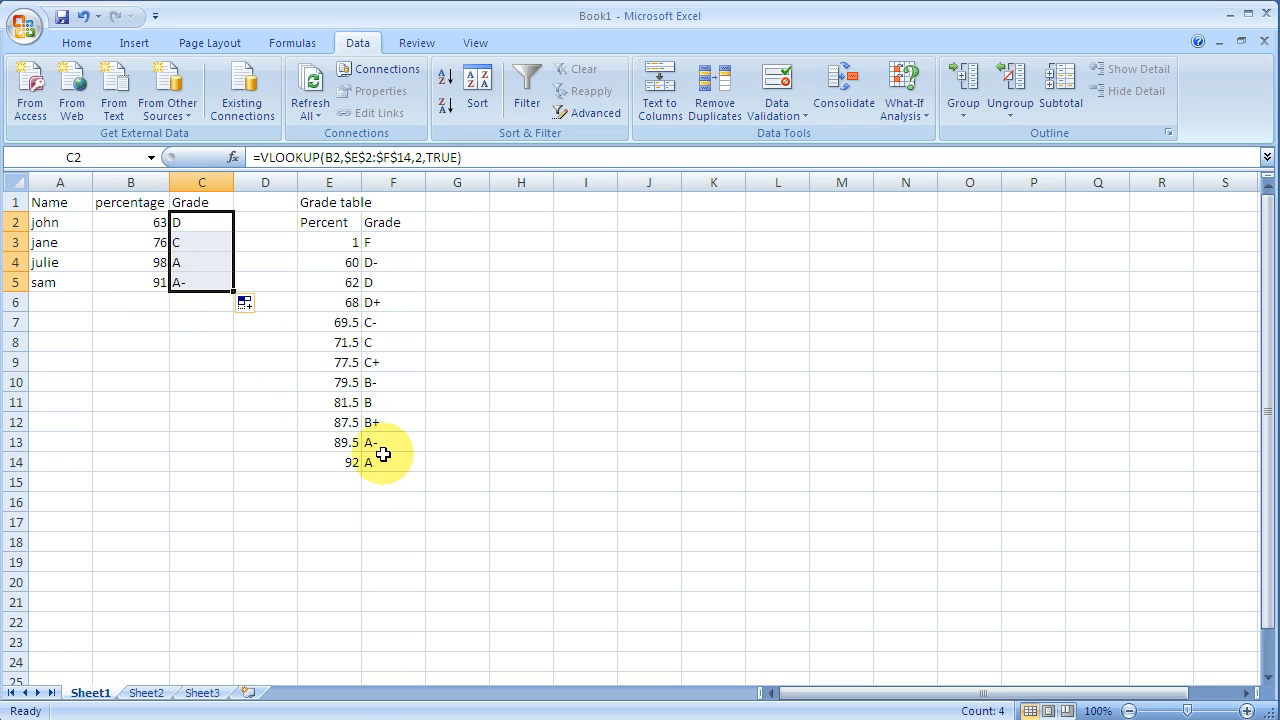
{"action": "mouse_move", "coordinate": [335, 263]}
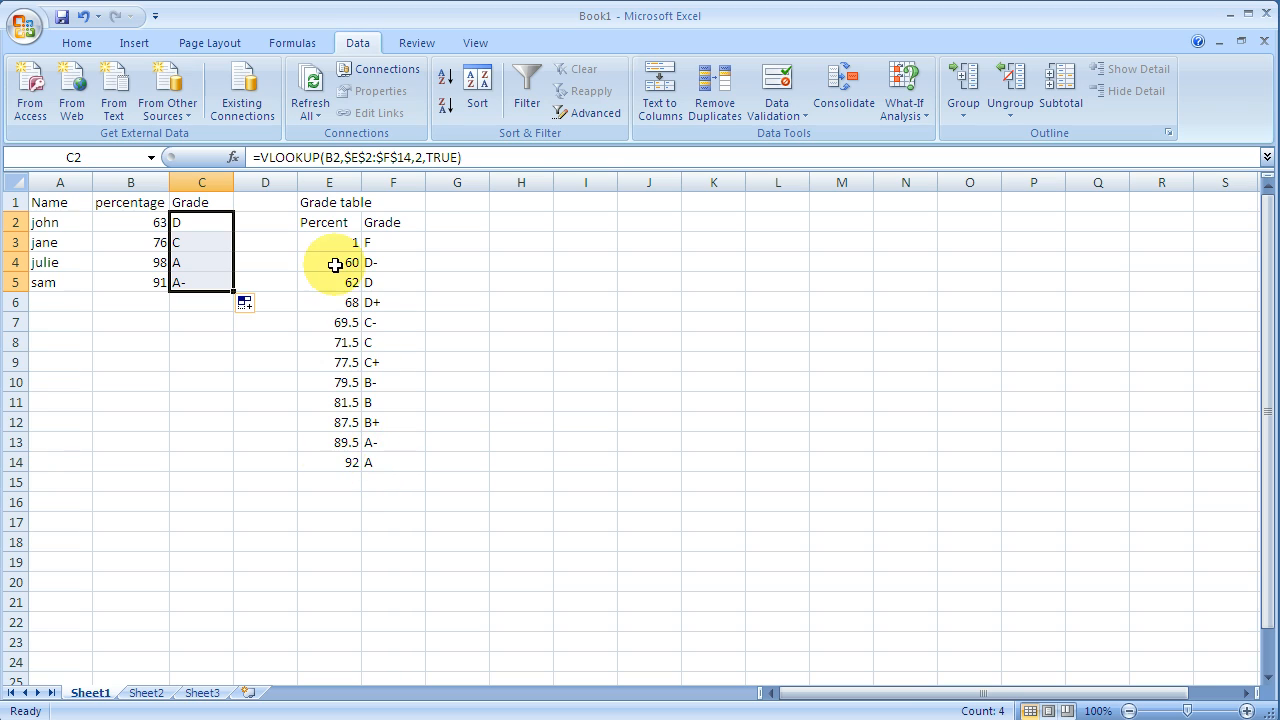
{"action": "mouse_move", "coordinate": [383, 256]}
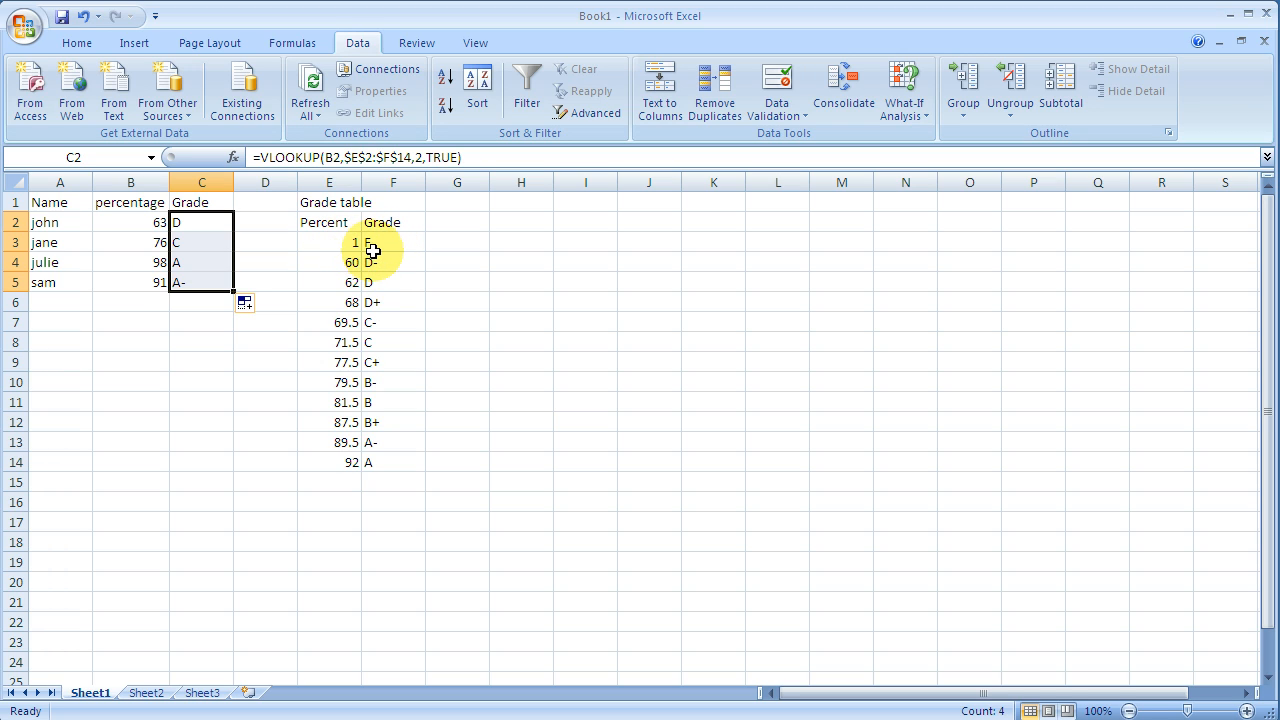
{"action": "mouse_move", "coordinate": [461, 267]}
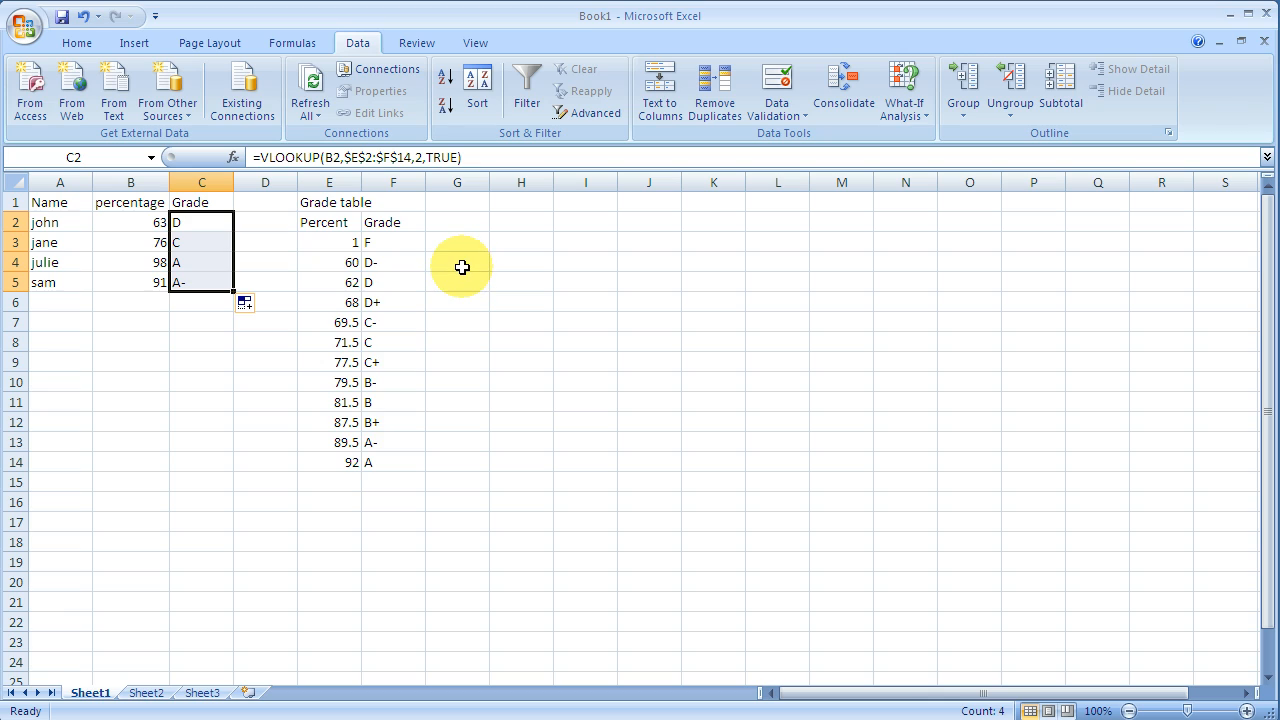
{"action": "mouse_move", "coordinate": [452, 242]}
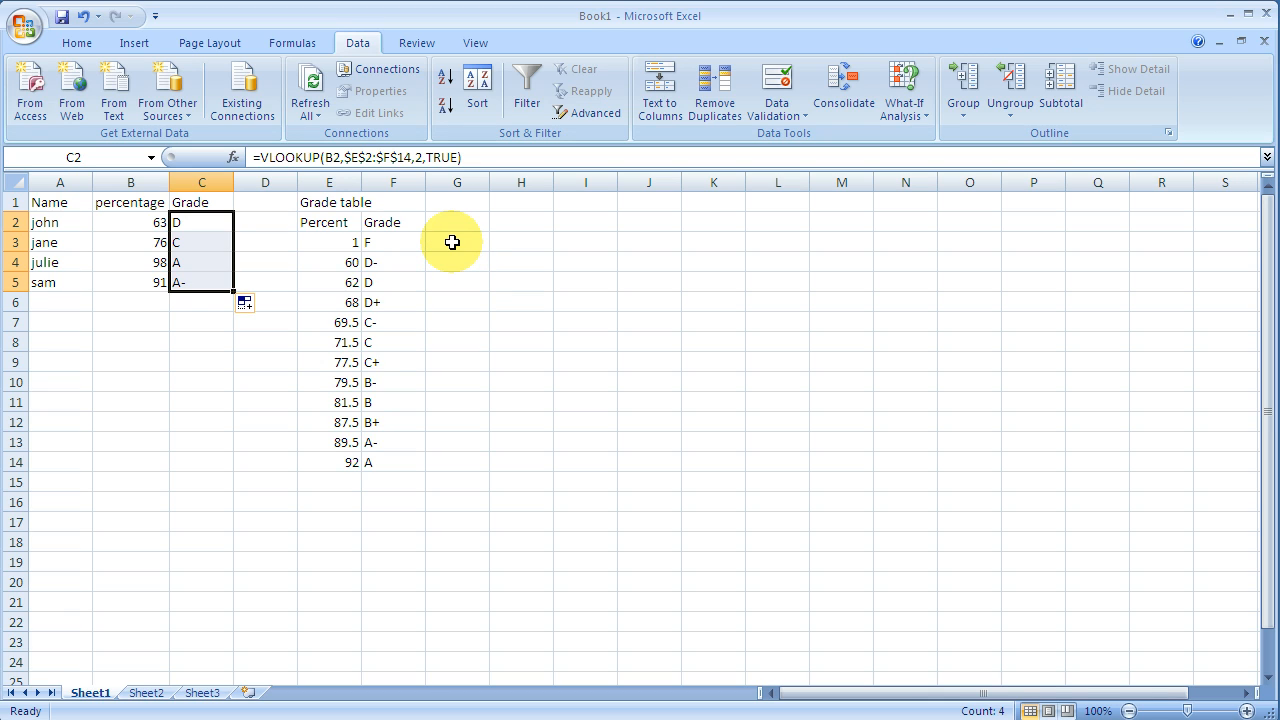
{"action": "mouse_move", "coordinate": [465, 333]}
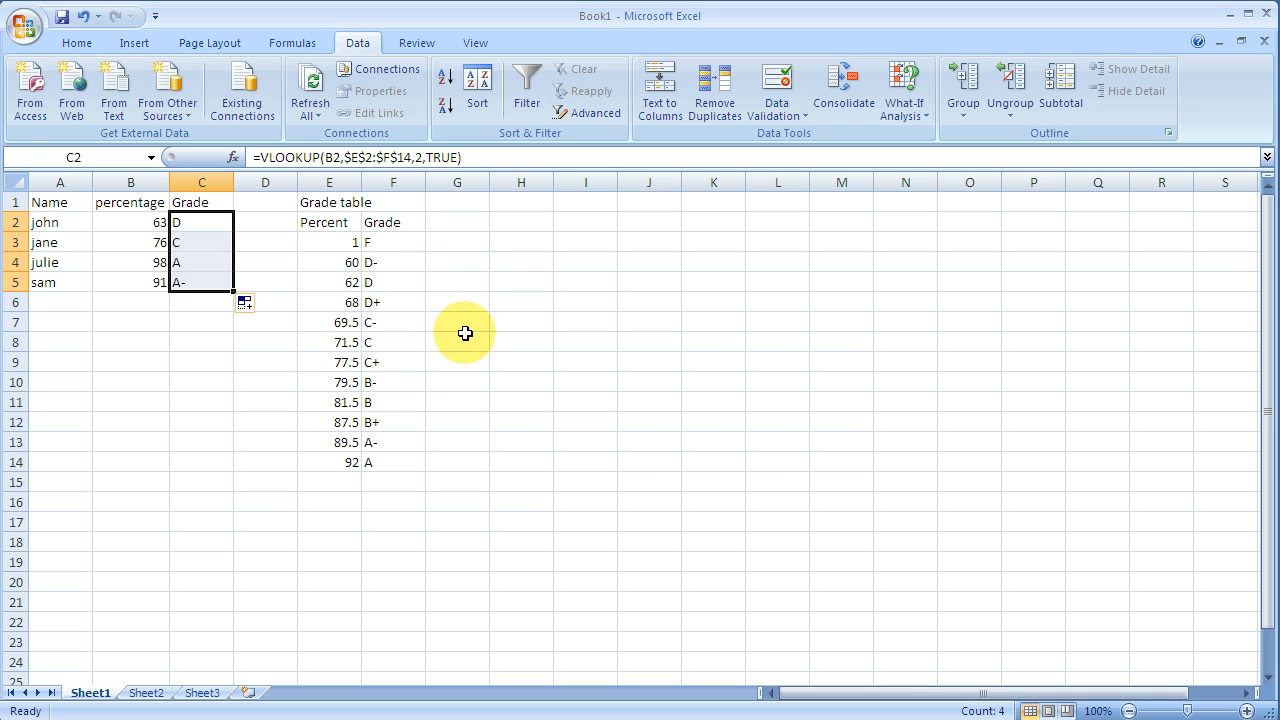
{"action": "mouse_move", "coordinate": [480, 248]}
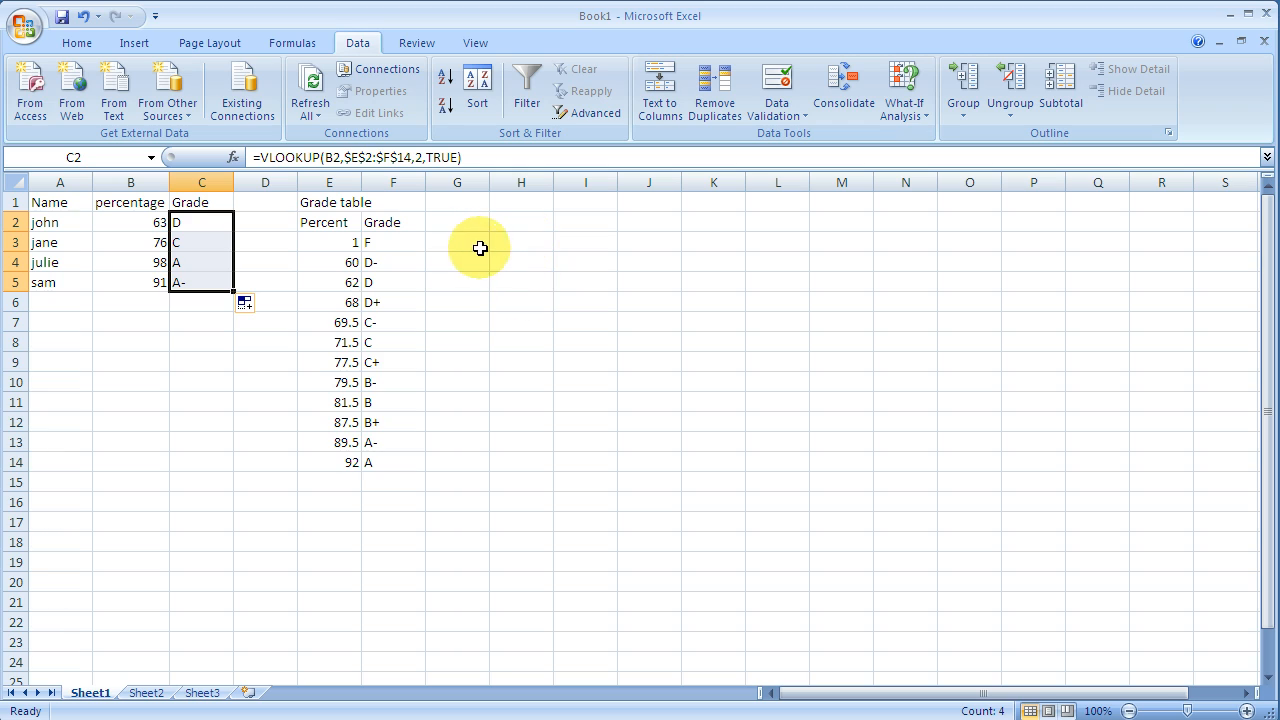
{"action": "mouse_move", "coordinate": [243, 337]}
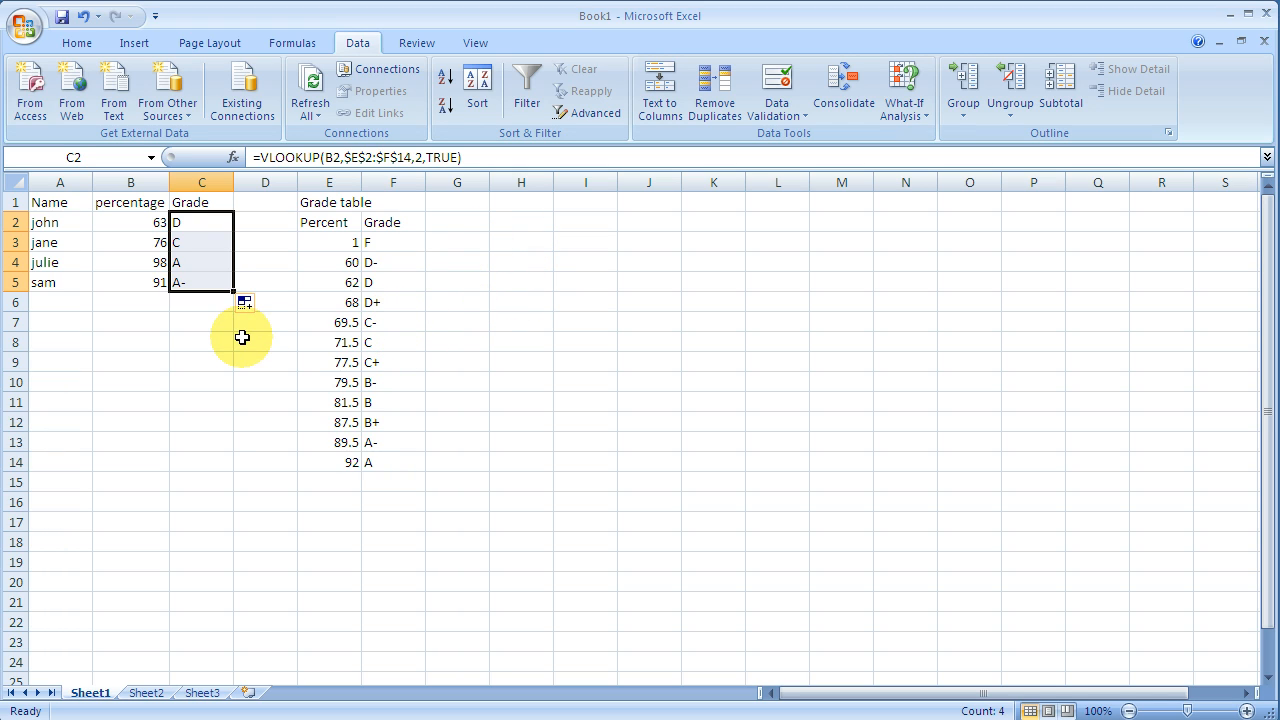